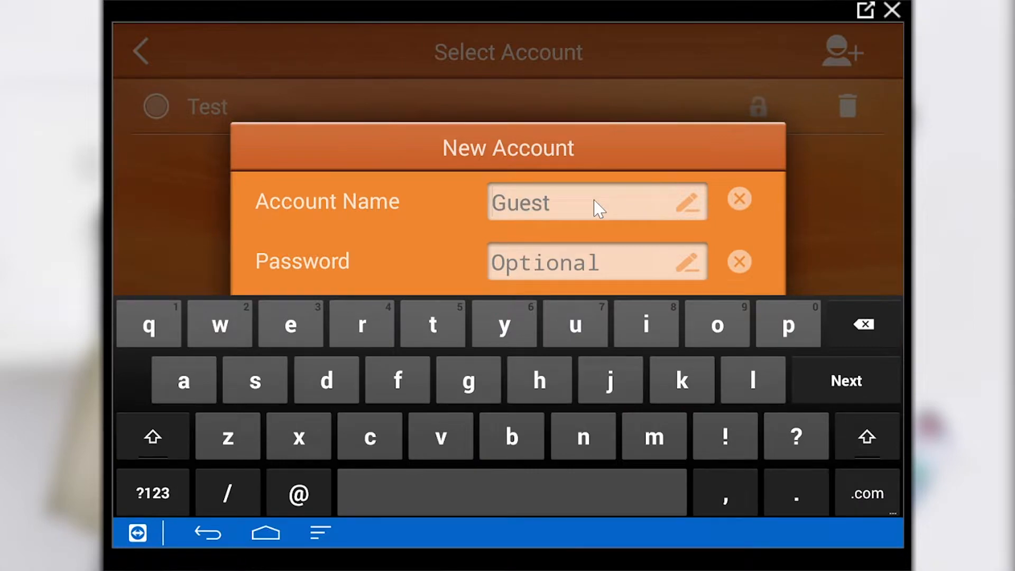
Step: Enter 'Test2' as the new account name, then dismiss the dialog
{"action": "type", "text": "Test2"}
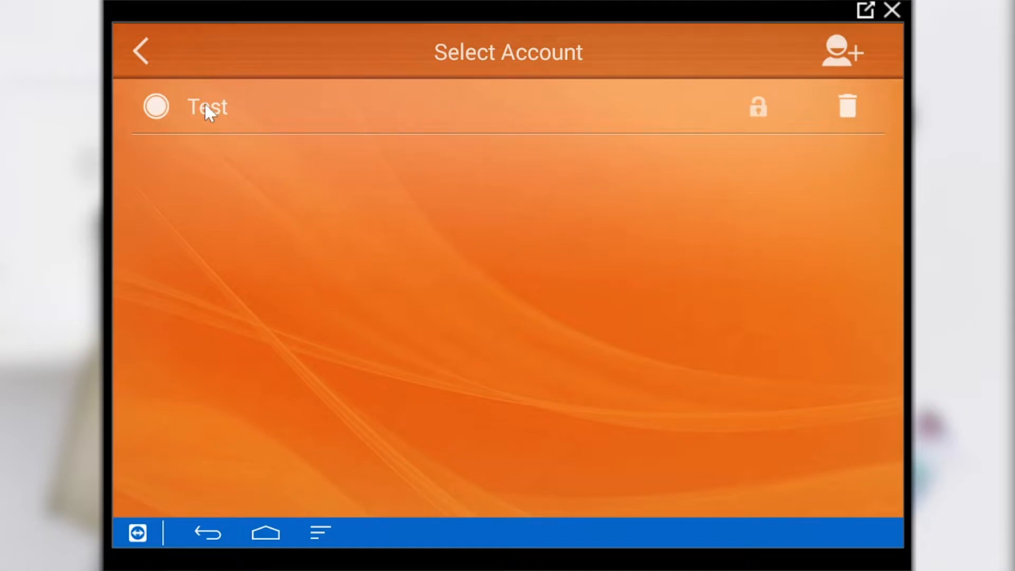
Step: Select the Test account and open the scan2usb job's destination settings
{"action": "left_click", "coordinate": [207, 107]}
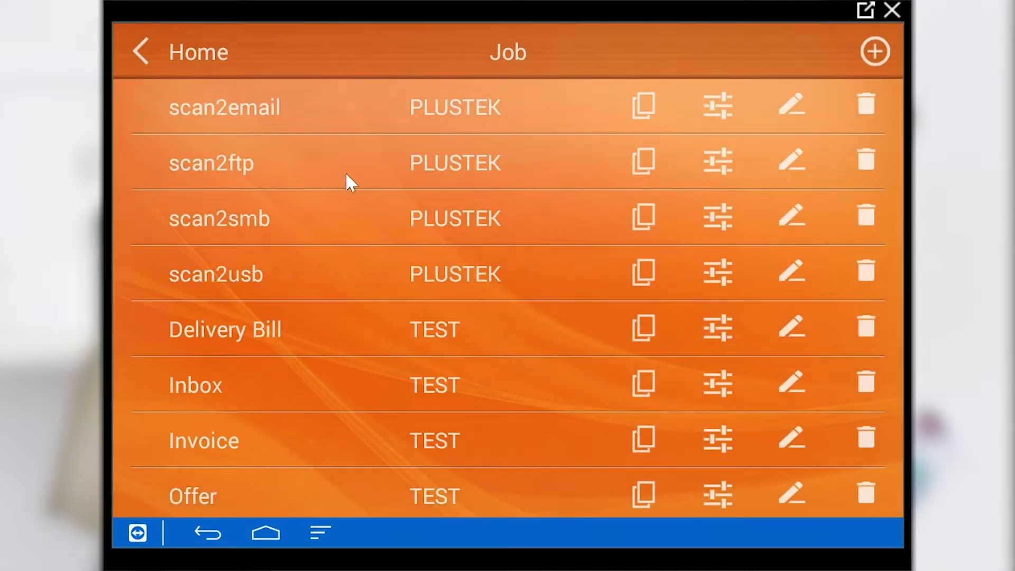
{"action": "mouse_move", "coordinate": [715, 280]}
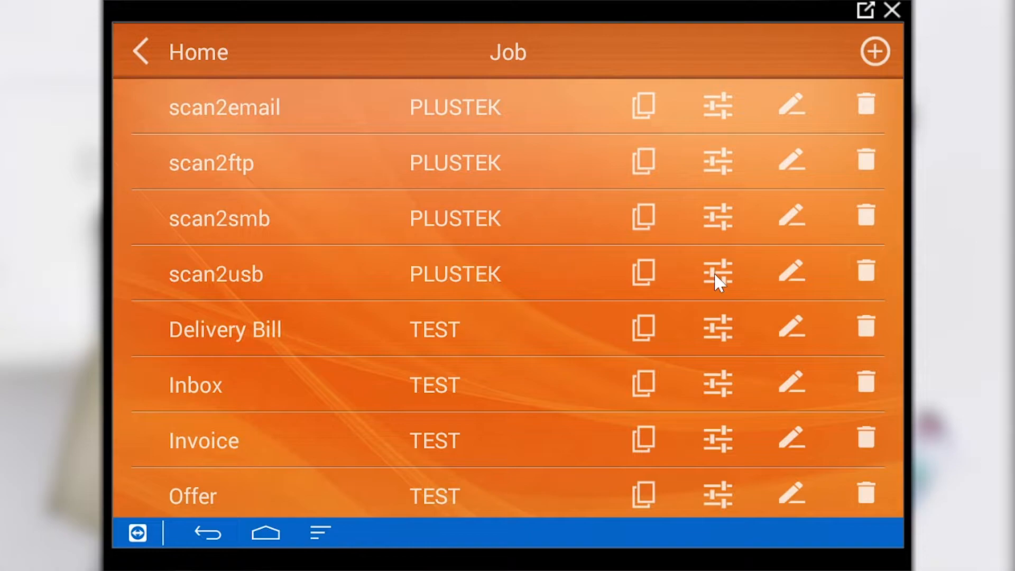
{"action": "left_click", "coordinate": [716, 273]}
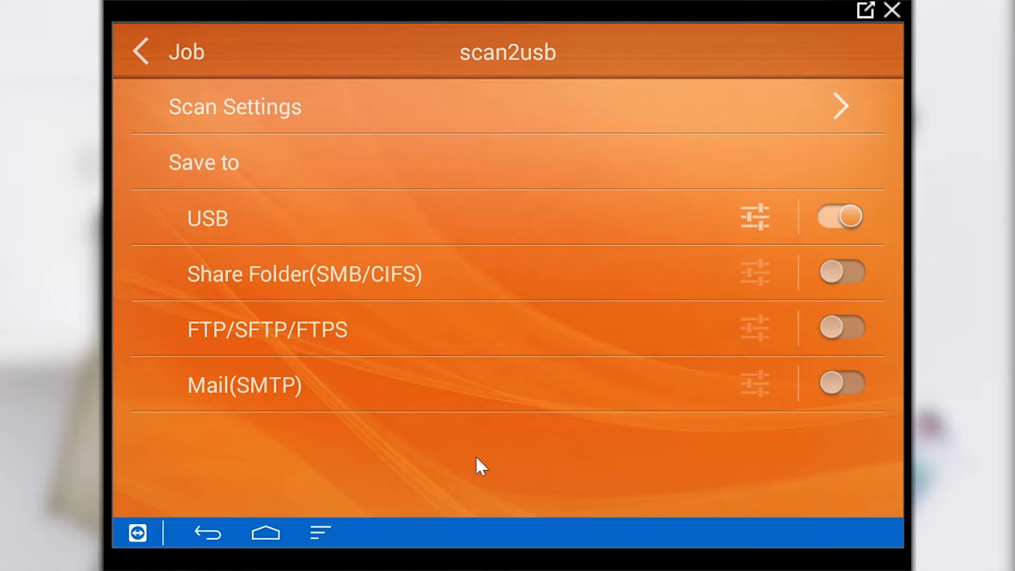
{"action": "mouse_move", "coordinate": [142, 57]}
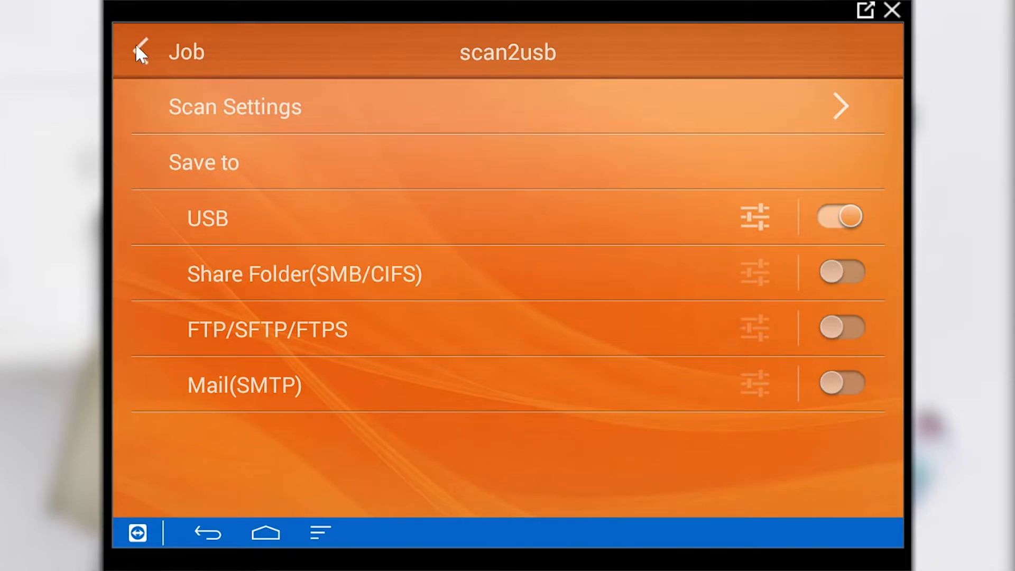
Step: Open the scan2email job's settings and review its Scan Settings before returning
{"action": "left_click", "coordinate": [144, 50]}
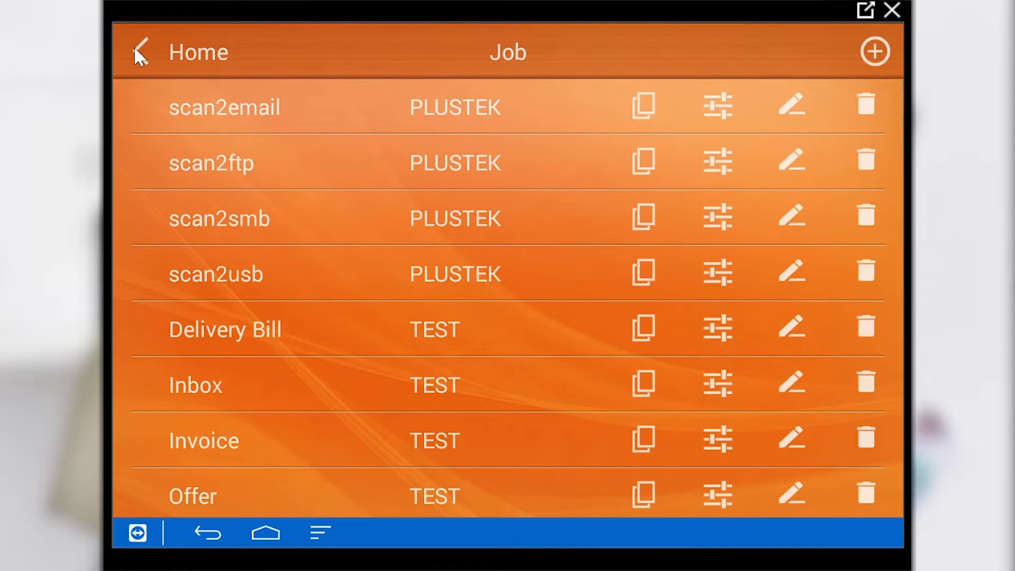
{"action": "mouse_move", "coordinate": [716, 105]}
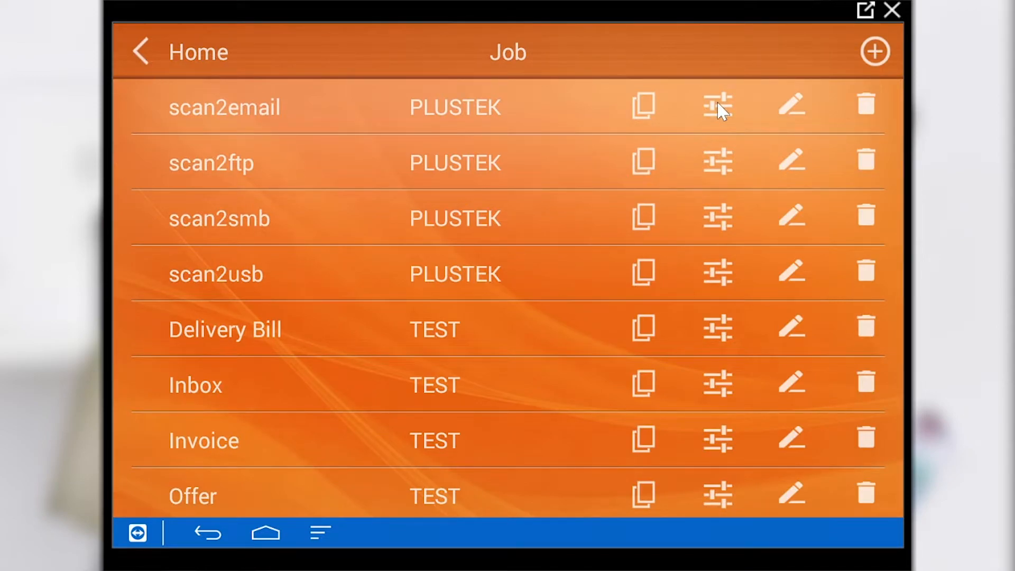
{"action": "left_click", "coordinate": [716, 105]}
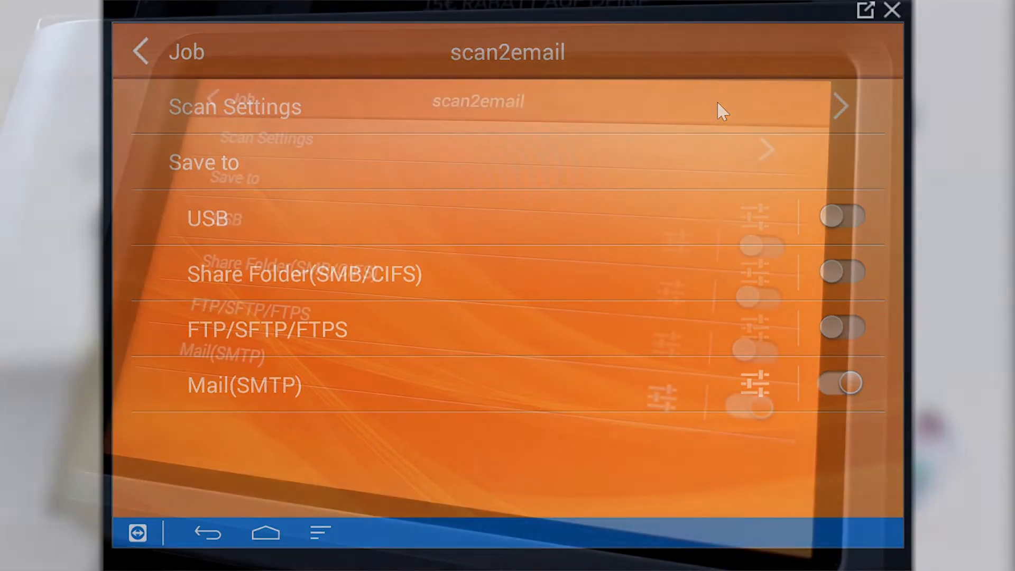
{"action": "left_click", "coordinate": [231, 106]}
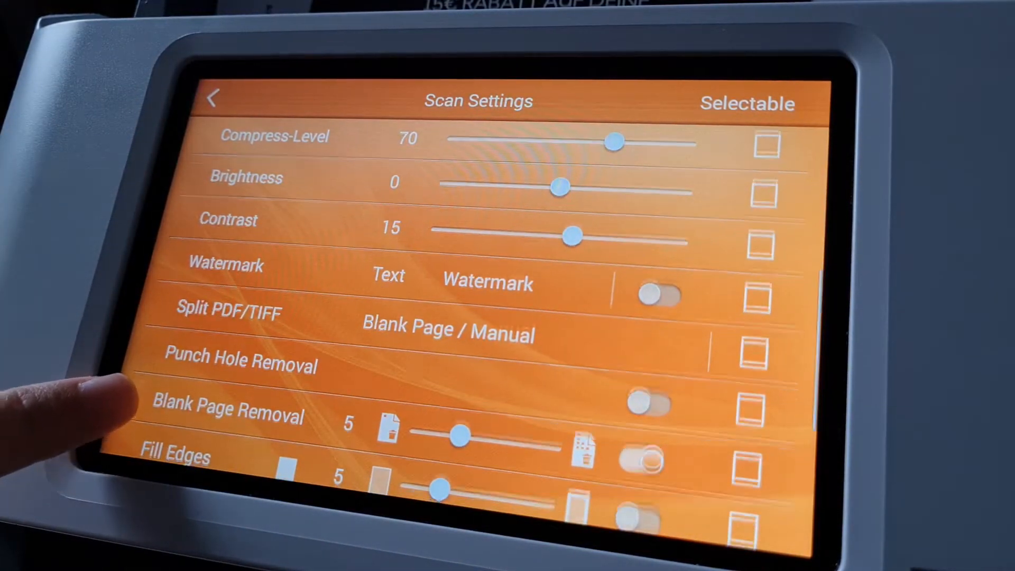
{"action": "left_click", "coordinate": [211, 100]}
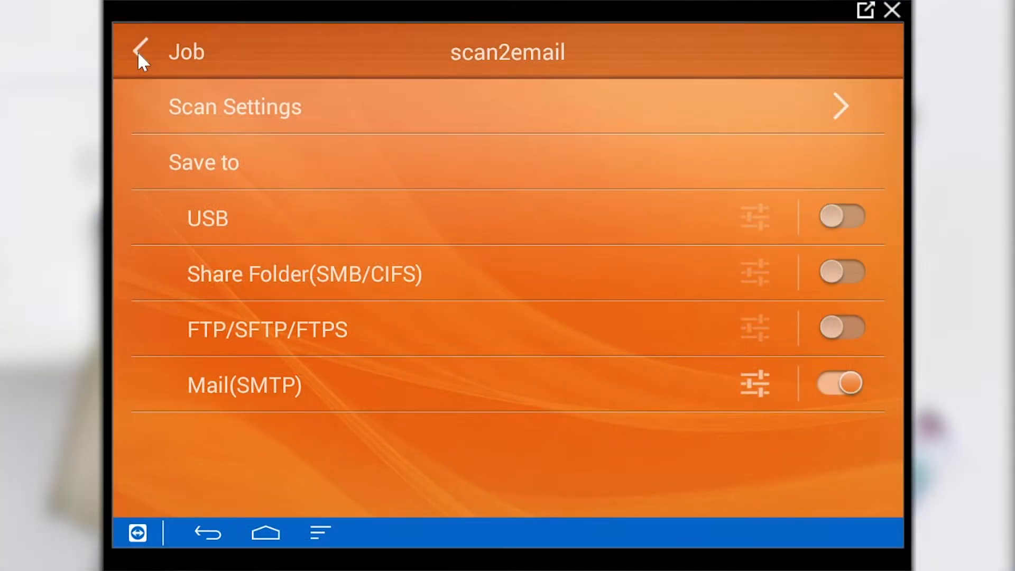
{"action": "mouse_move", "coordinate": [754, 386]}
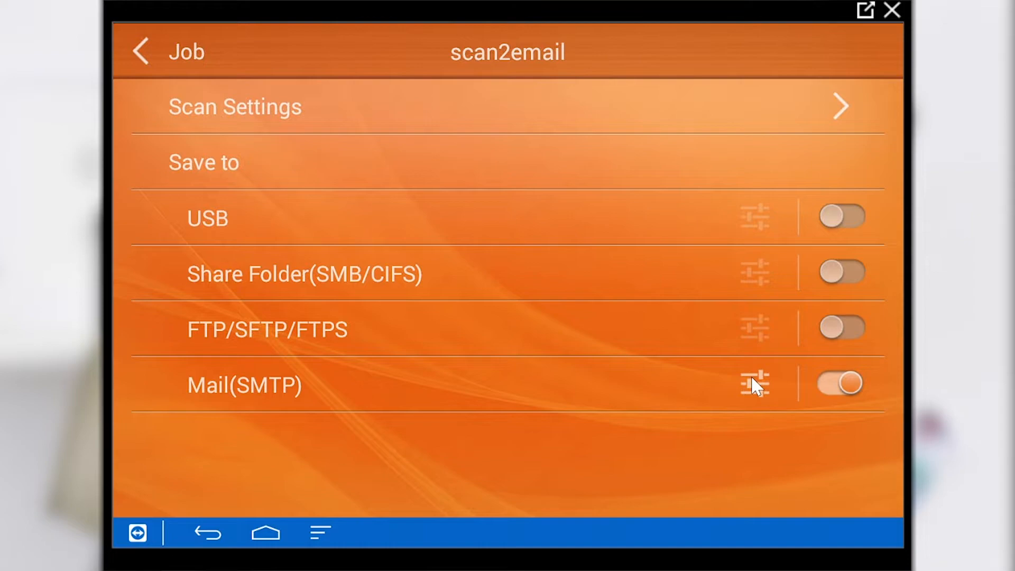
Step: In Mail (SMTP) settings, enter a googlemail.com recipient and start the subject 'te'
{"action": "left_click", "coordinate": [754, 382]}
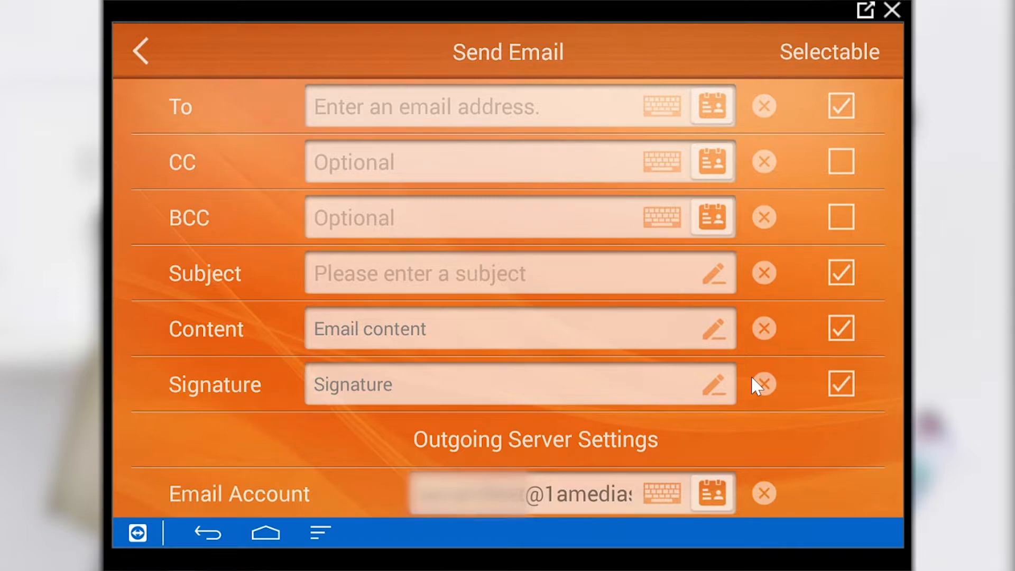
{"action": "left_click", "coordinate": [442, 108]}
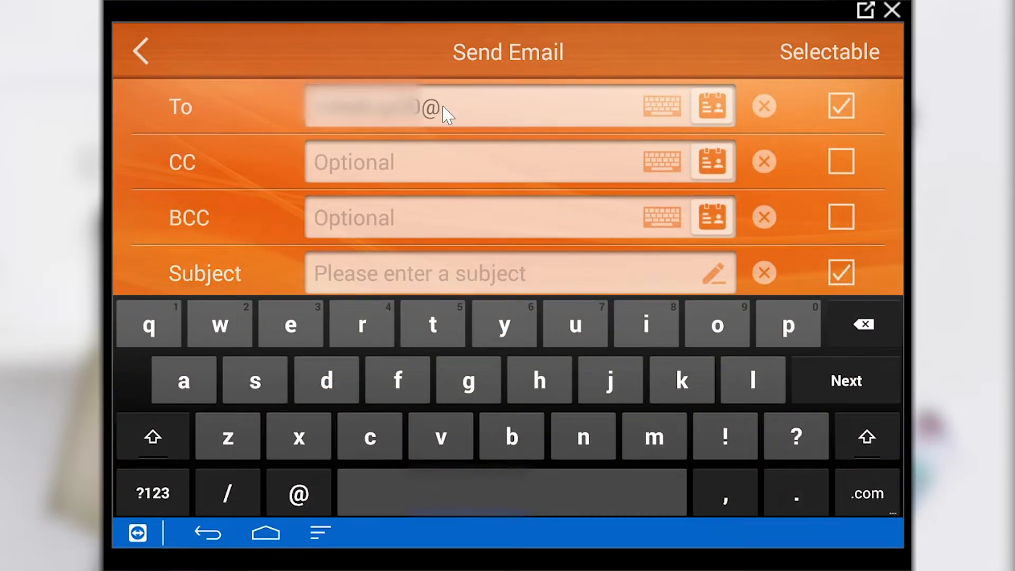
{"action": "type", "text": "googlemail.com"}
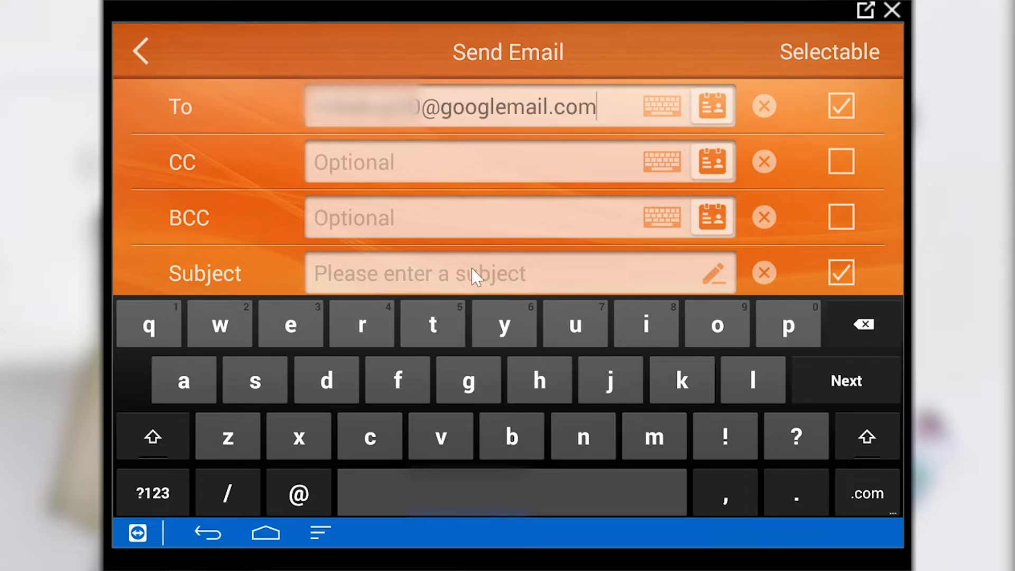
{"action": "type", "text": "te"}
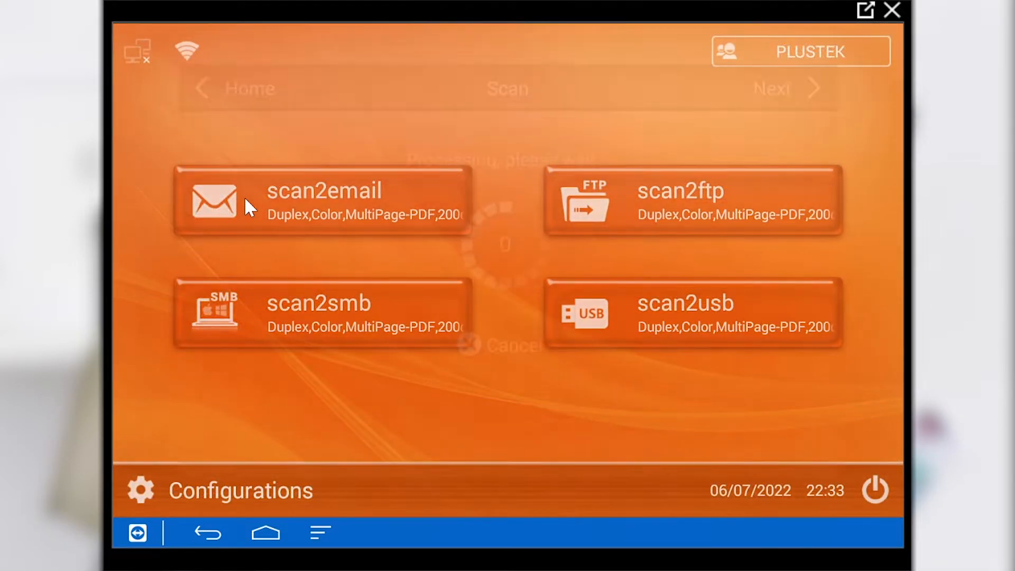
Step: Run the scan2email job to scan three pages into the preview
{"action": "left_click", "coordinate": [318, 200]}
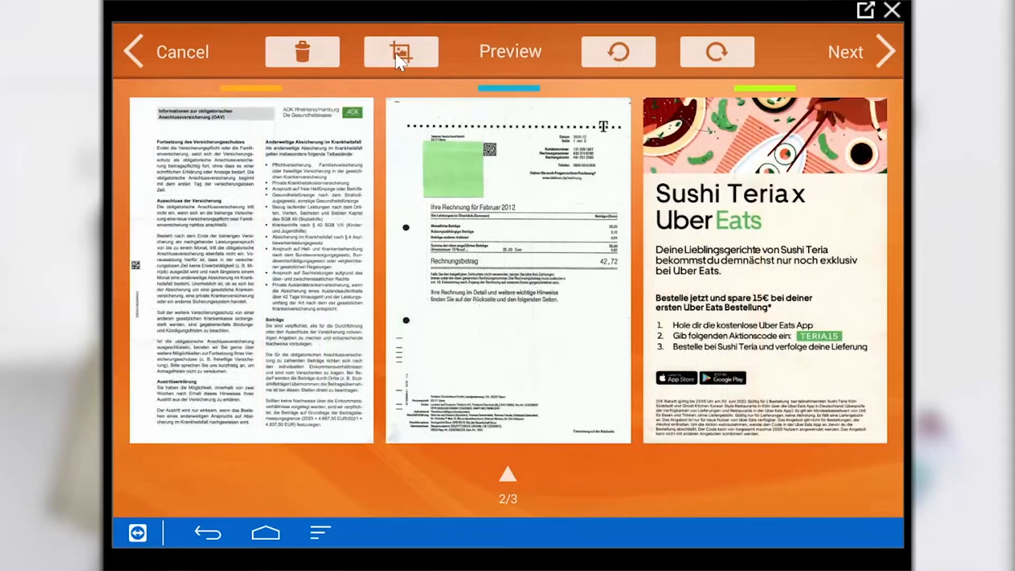
Step: Crop the phone bill page to its invoice totals and save it
{"action": "left_click", "coordinate": [404, 50]}
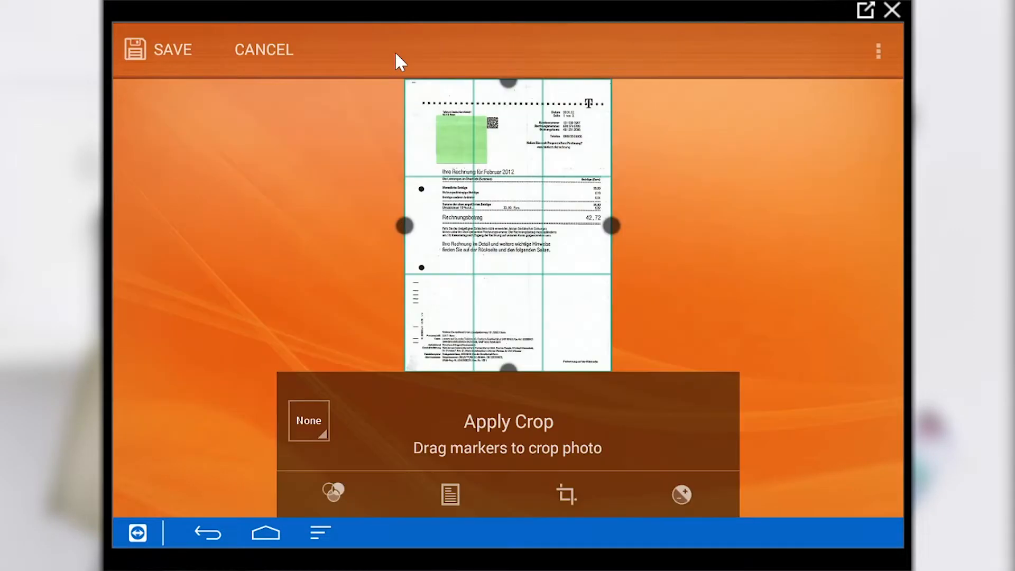
{"action": "left_click_drag", "start_coordinate": [608, 225], "coordinate": [609, 153]}
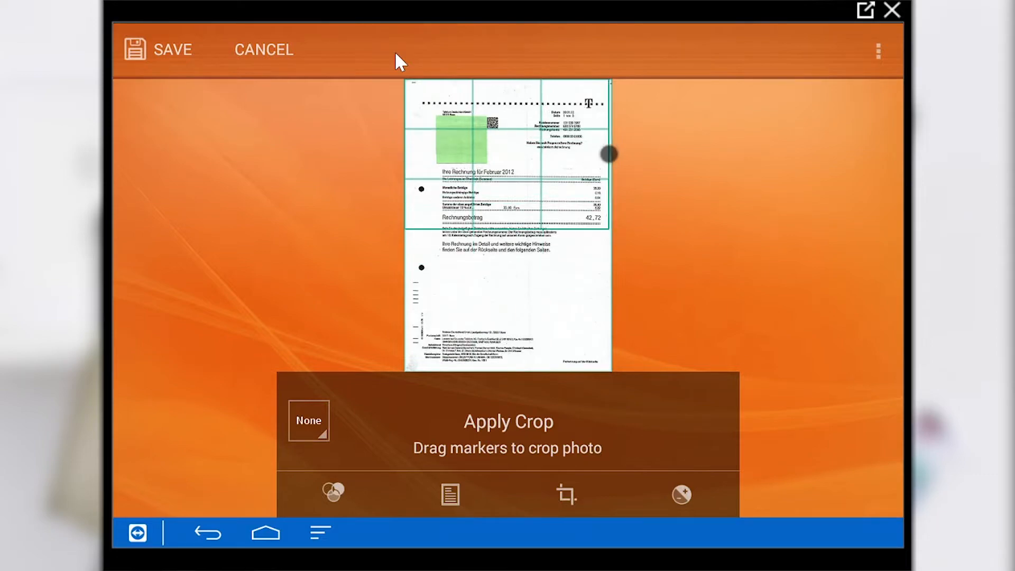
{"action": "left_click_drag", "start_coordinate": [607, 154], "coordinate": [430, 190]}
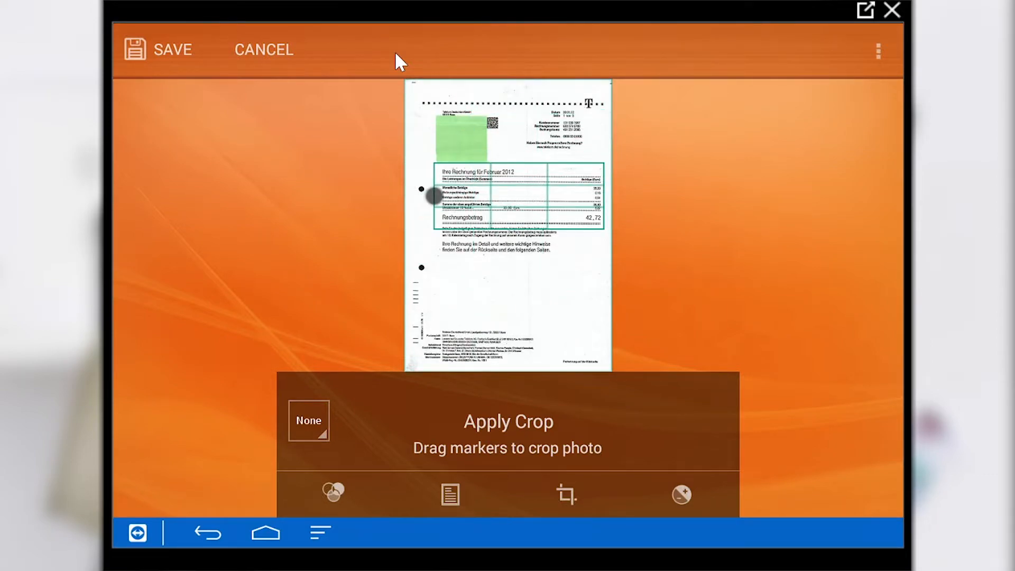
{"action": "left_click", "coordinate": [569, 494]}
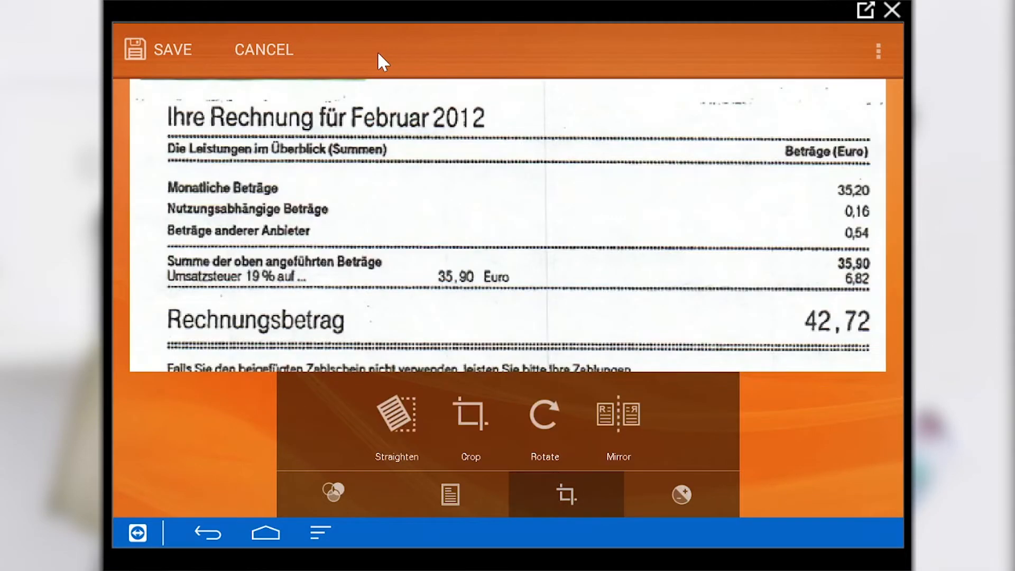
{"action": "left_click", "coordinate": [175, 50]}
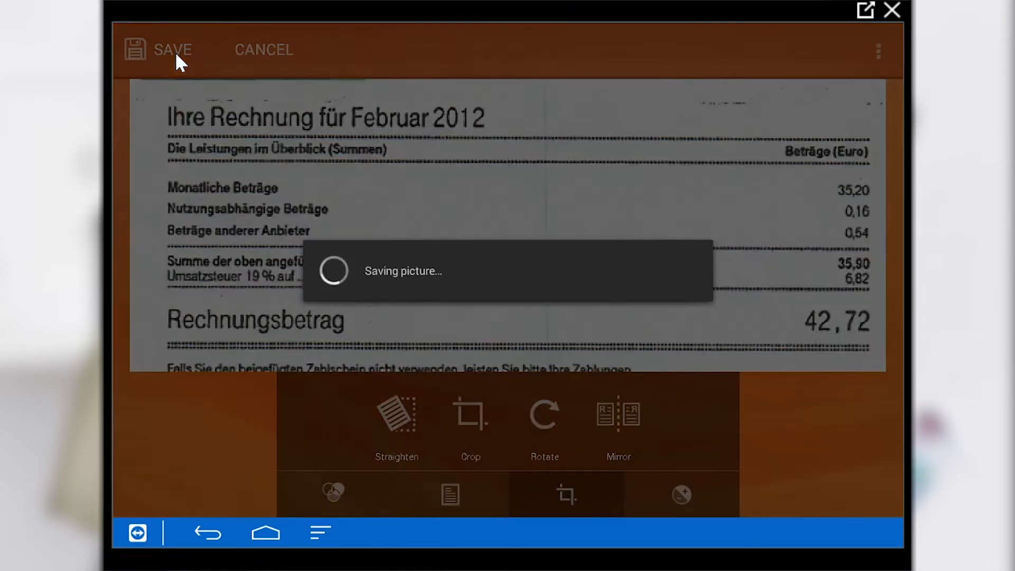
{"action": "left_click", "coordinate": [172, 49]}
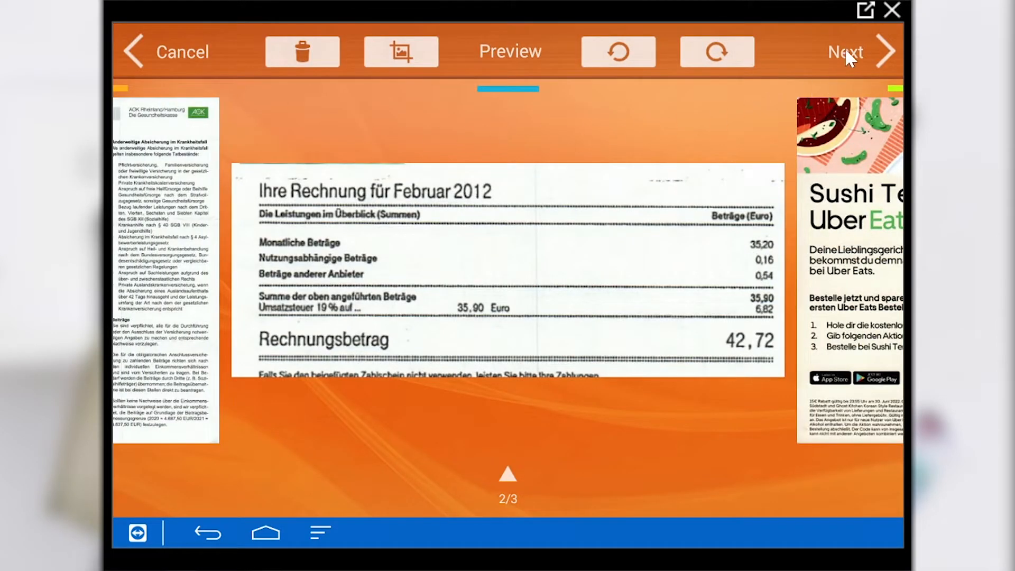
Step: Send the three scanned pages by email
{"action": "left_click", "coordinate": [847, 53]}
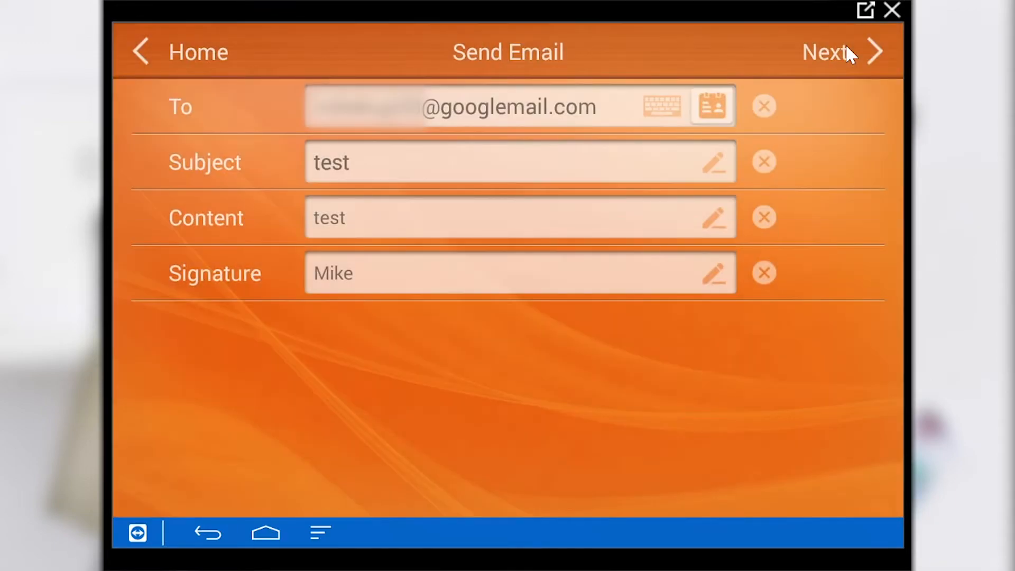
{"action": "left_click", "coordinate": [820, 52]}
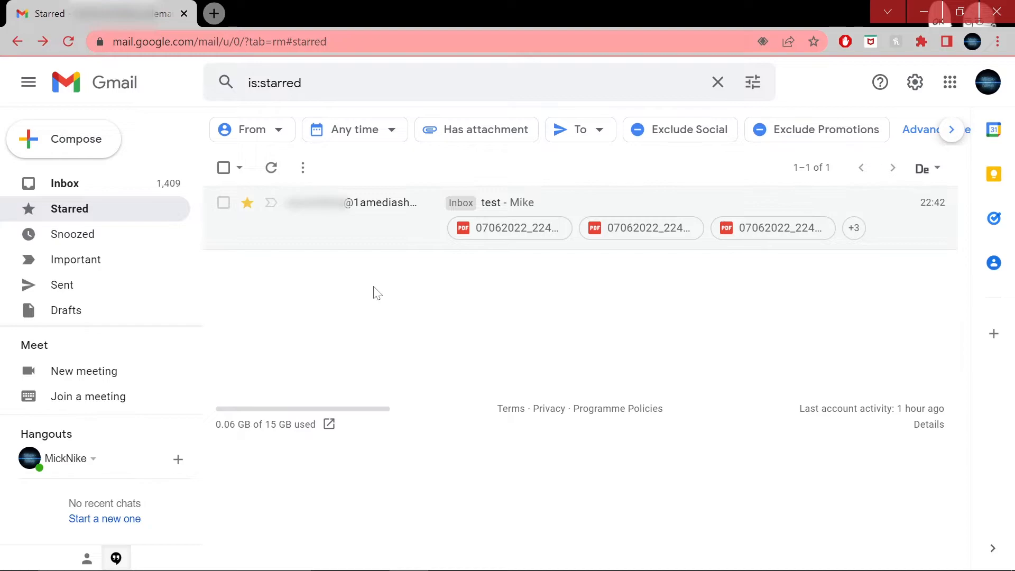
Step: Open the test email and preview the Sushi Teria flyer PDF attachment
{"action": "left_click", "coordinate": [492, 202]}
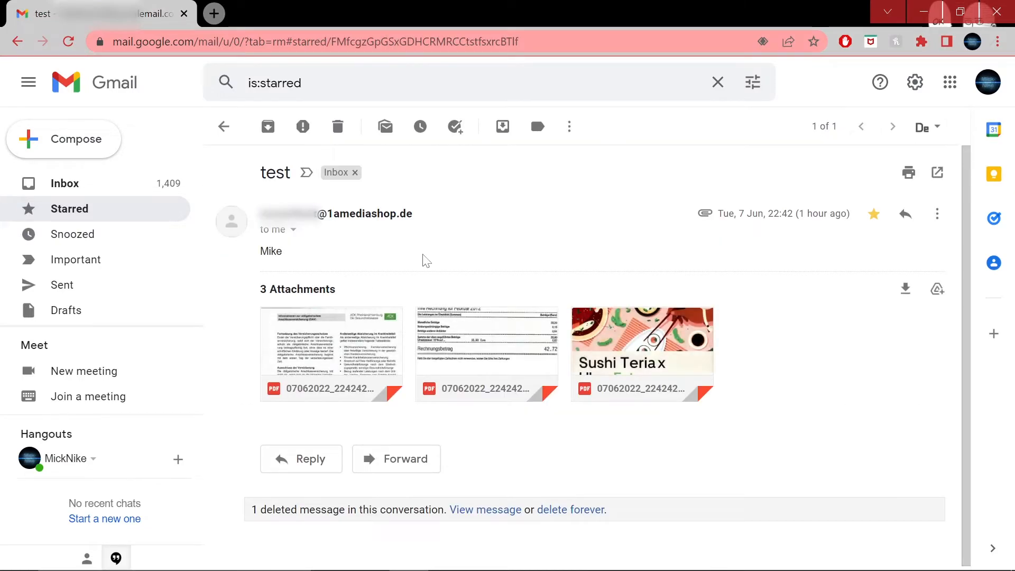
{"action": "mouse_move", "coordinate": [548, 284]}
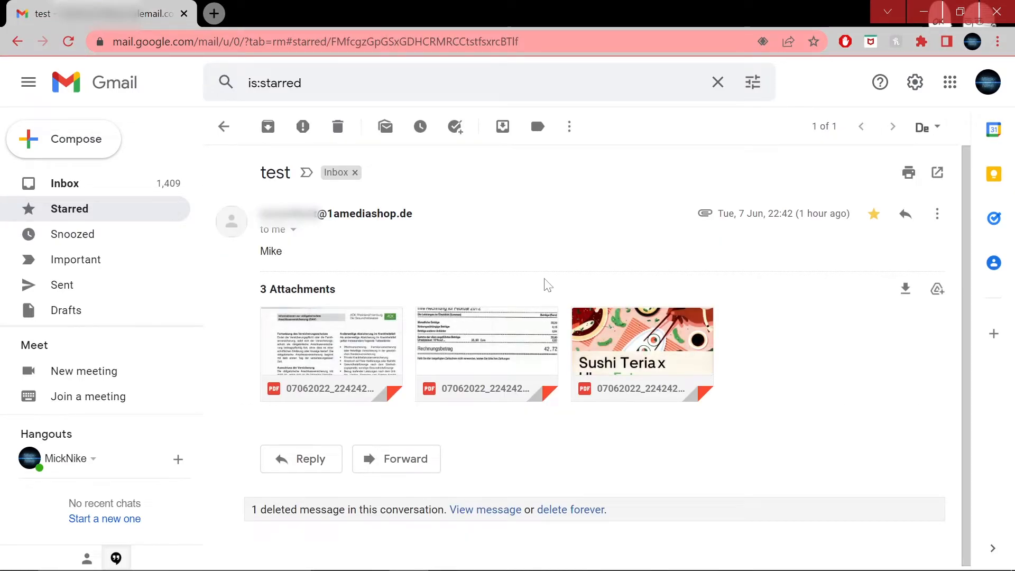
{"action": "left_click", "coordinate": [642, 341]}
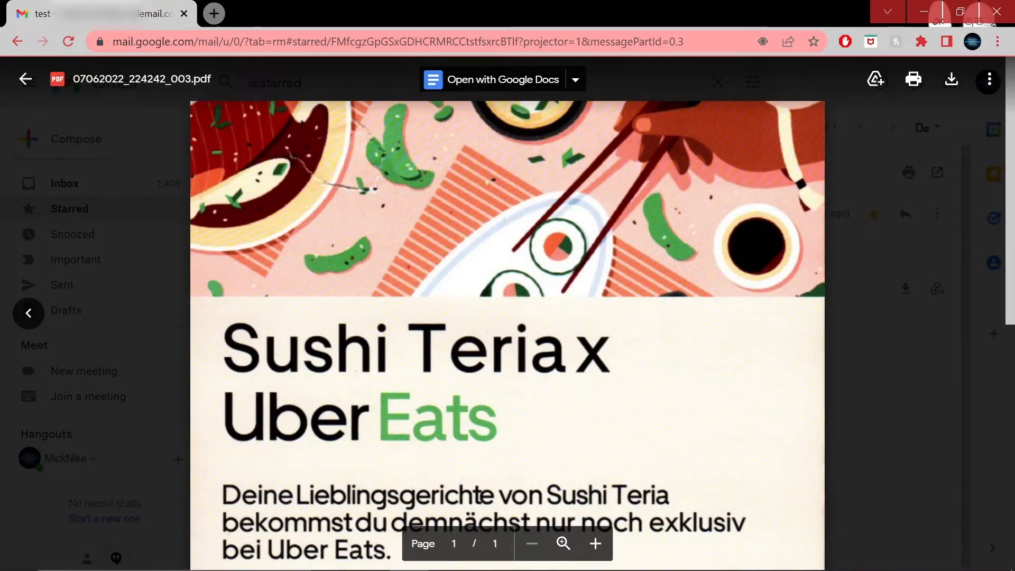
{"action": "scroll", "scroll_direction": "down", "scroll_amount": 3}
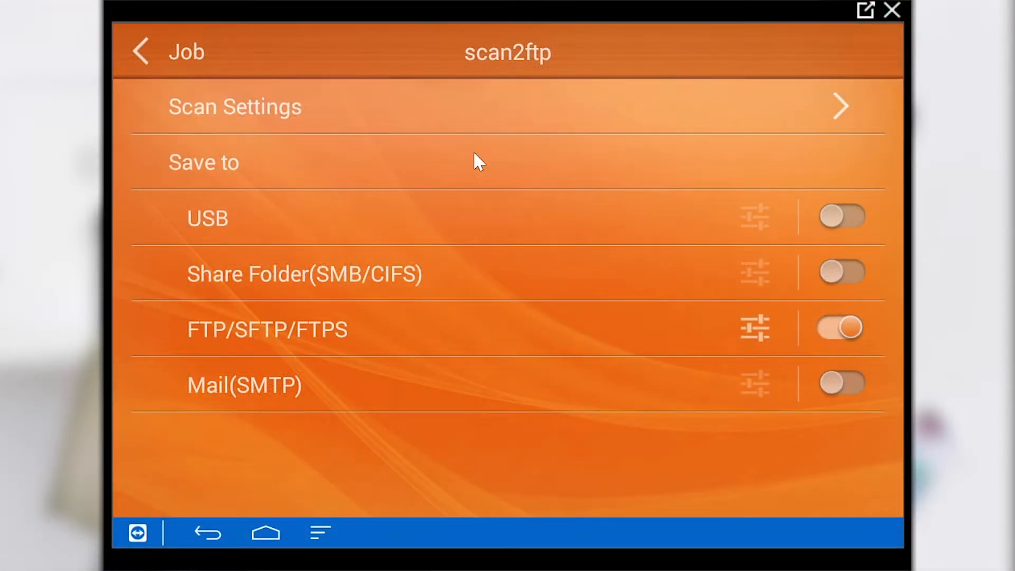
{"action": "mouse_move", "coordinate": [757, 334]}
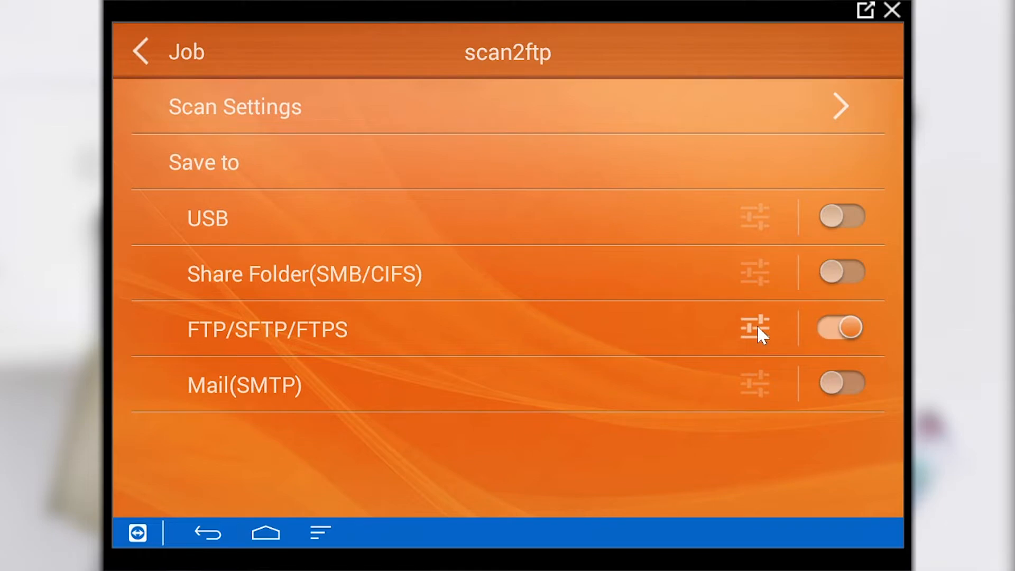
Step: Set the scan2ftp FTP destination folder to eScan and return home
{"action": "left_click", "coordinate": [754, 327]}
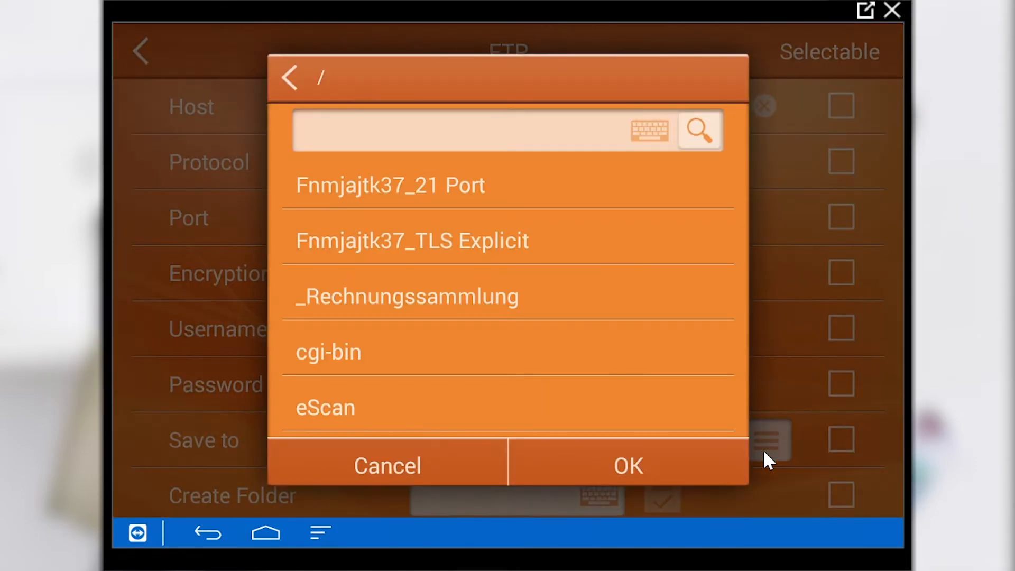
{"action": "mouse_move", "coordinate": [341, 418]}
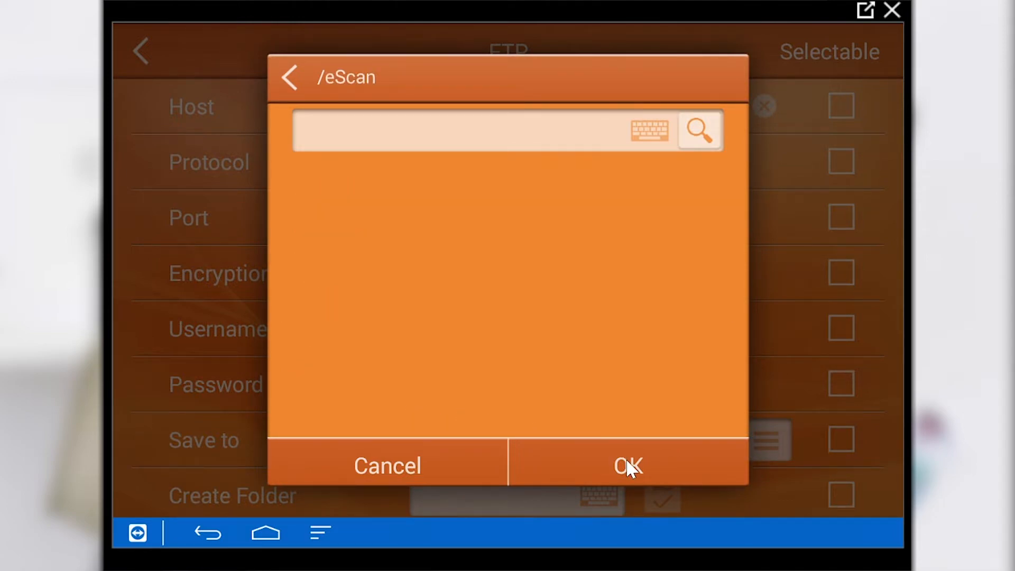
{"action": "left_click", "coordinate": [627, 466]}
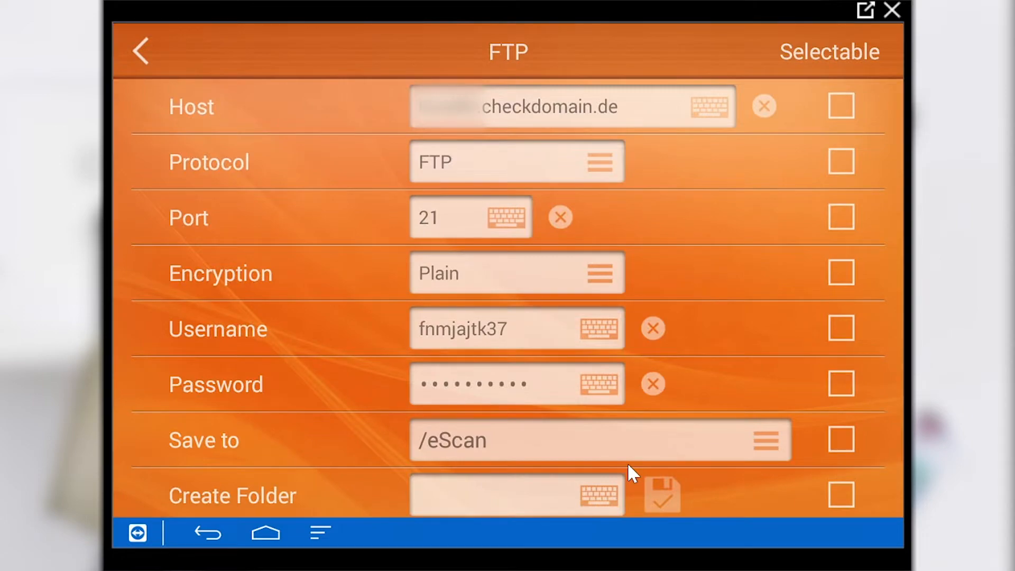
{"action": "left_click", "coordinate": [141, 50]}
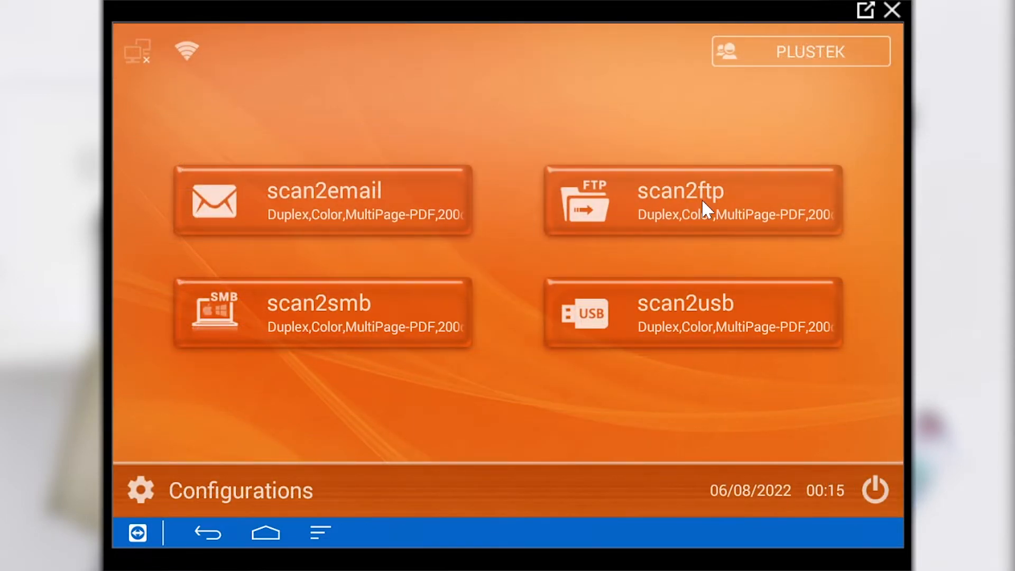
Step: Scan three pages with scan2ftp and proceed to upload them
{"action": "left_click", "coordinate": [689, 201]}
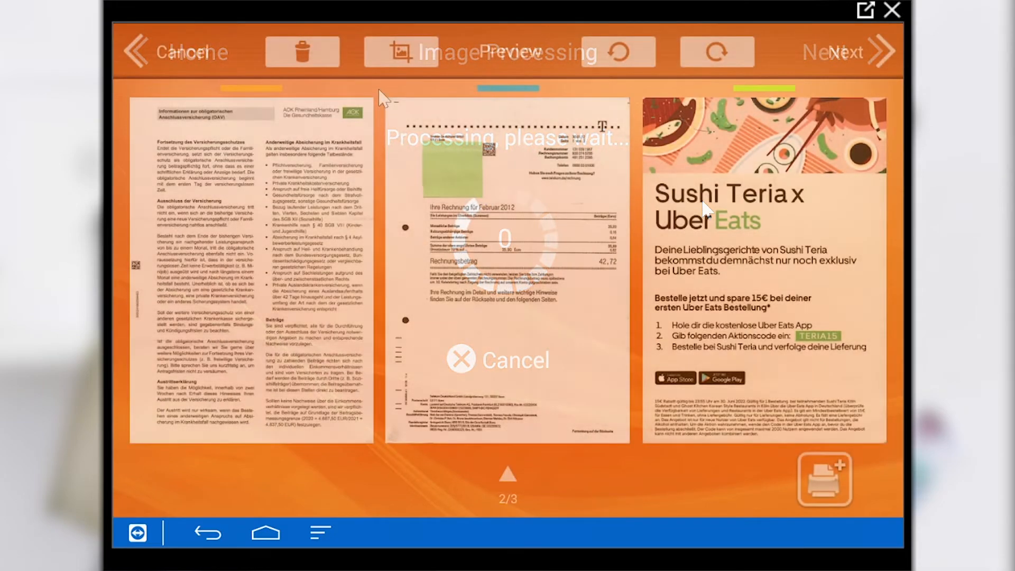
{"action": "left_click", "coordinate": [841, 53]}
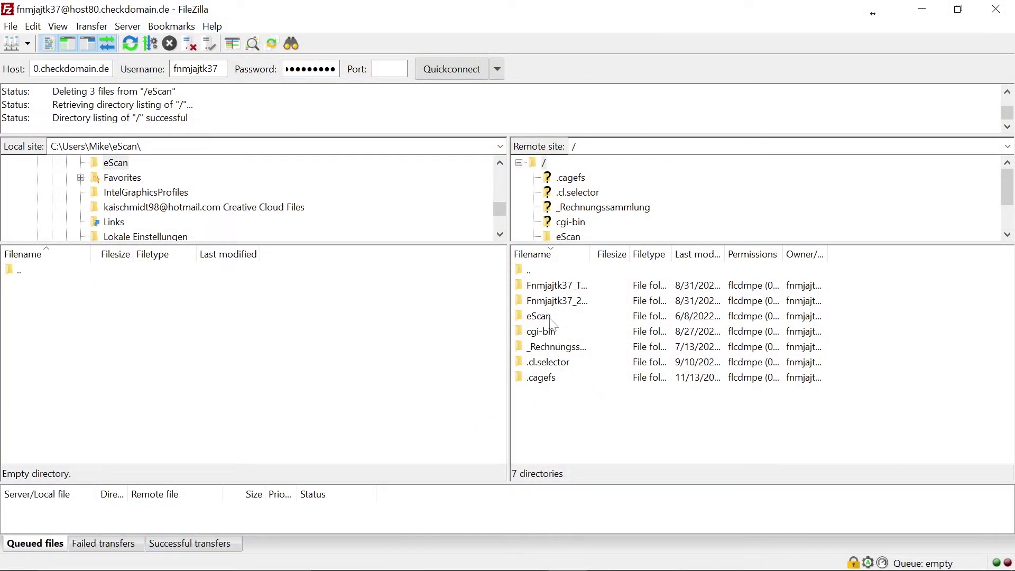
Step: Open the eScan folder in FileZilla and inspect the three uploaded PDFs
{"action": "double_click", "coordinate": [538, 316]}
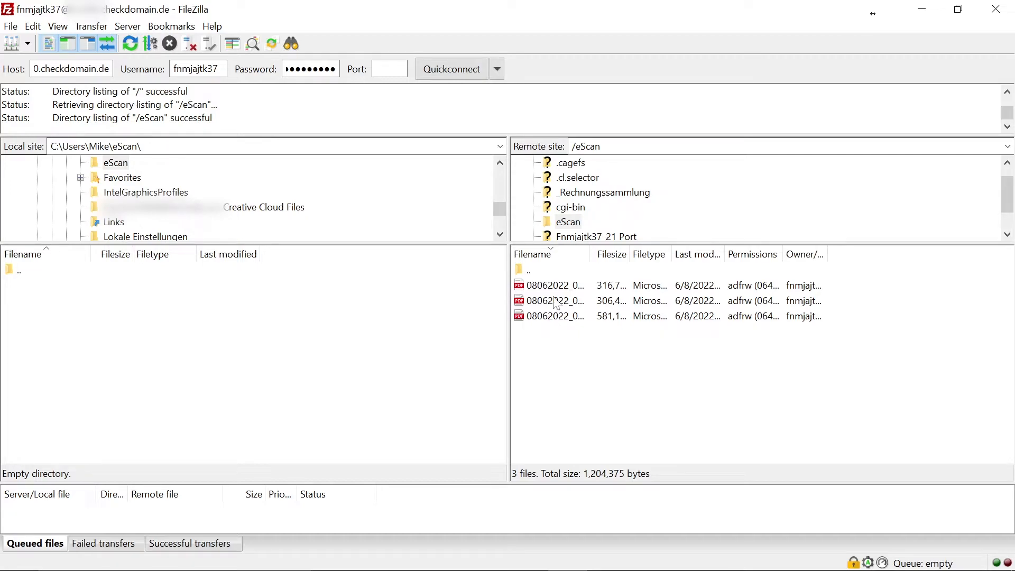
{"action": "right_click", "coordinate": [553, 300]}
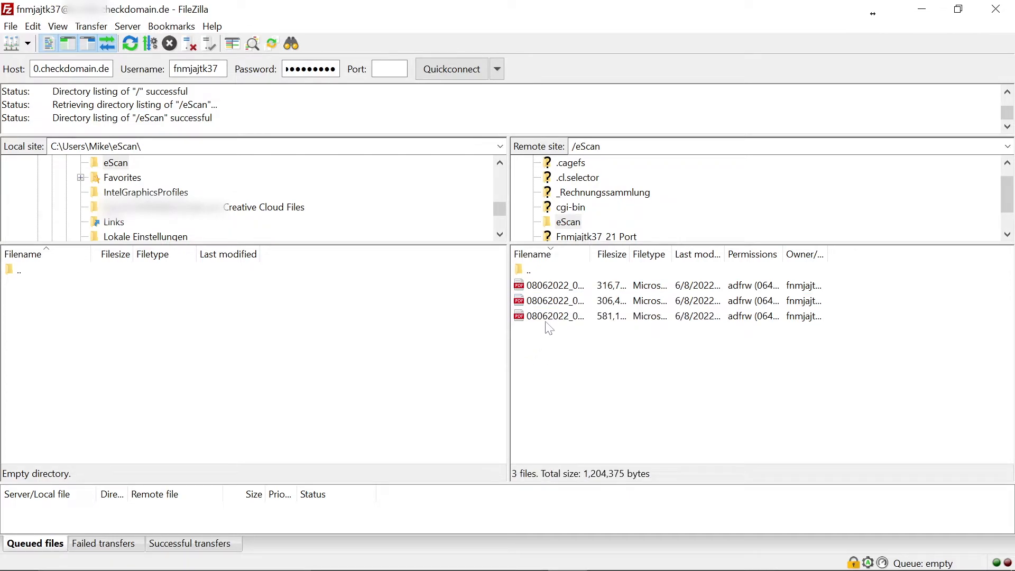
{"action": "double_click", "coordinate": [555, 300]}
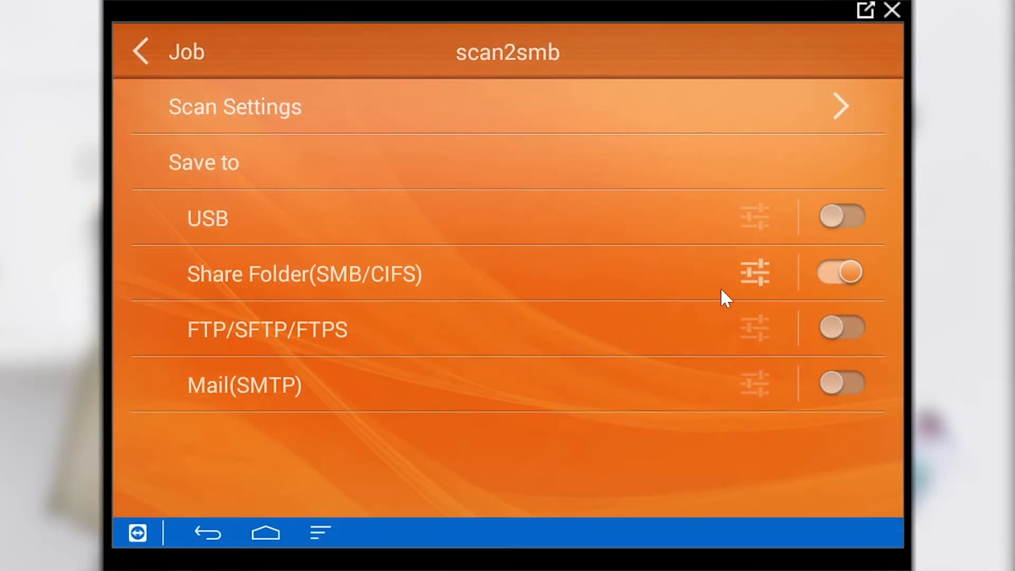
Step: Connect the share to computer LAPTOP-T5ONLPV6 with username Mike, moving to the password
{"action": "left_click", "coordinate": [752, 270]}
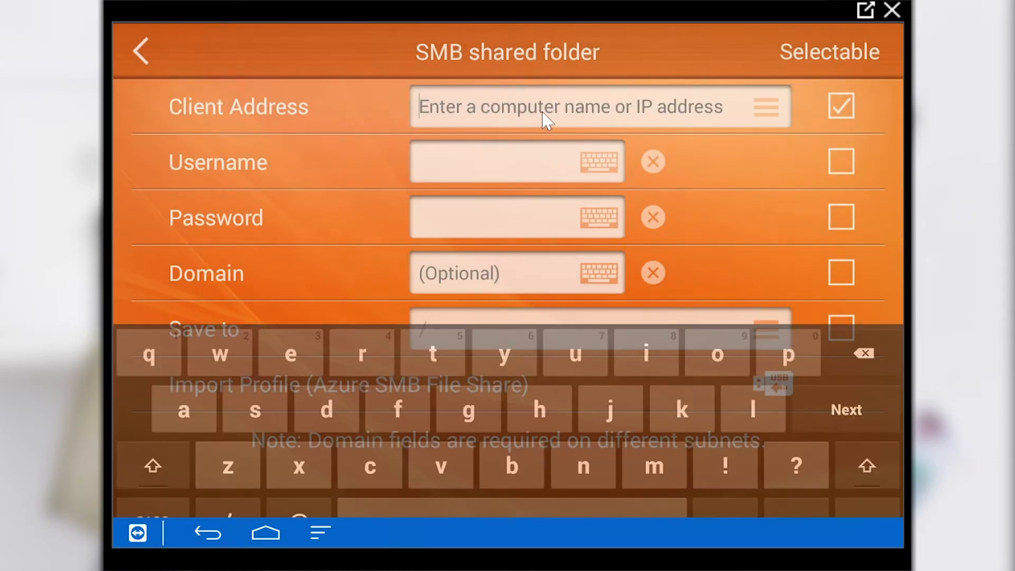
{"action": "type", "text": "LAP"}
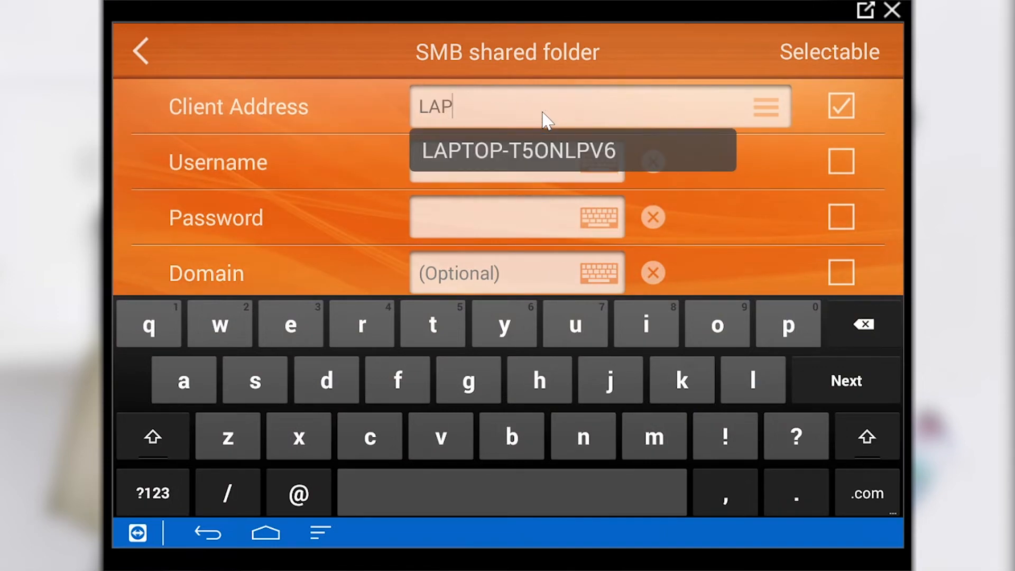
{"action": "type", "text": "TOP-"}
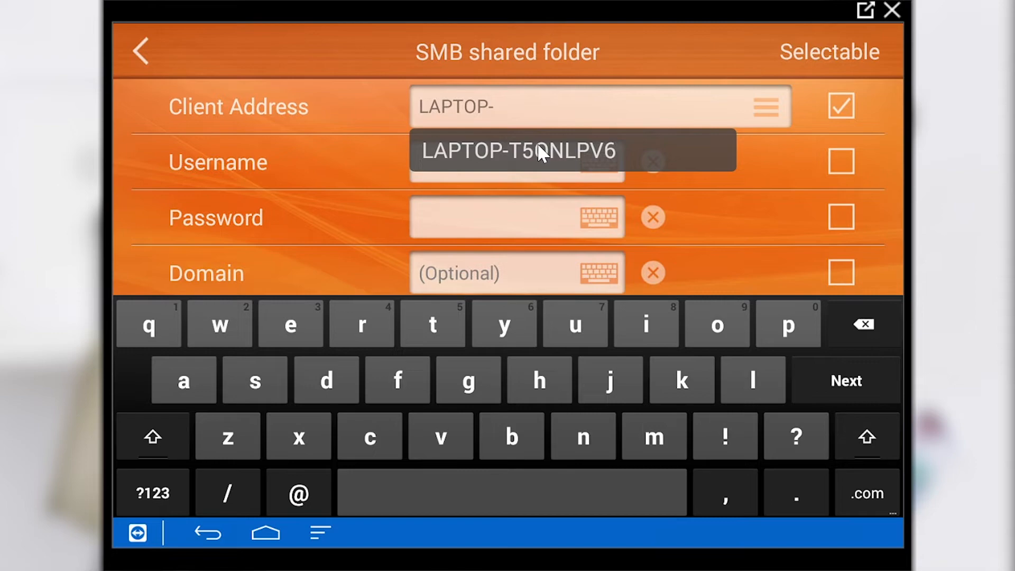
{"action": "left_click", "coordinate": [515, 152]}
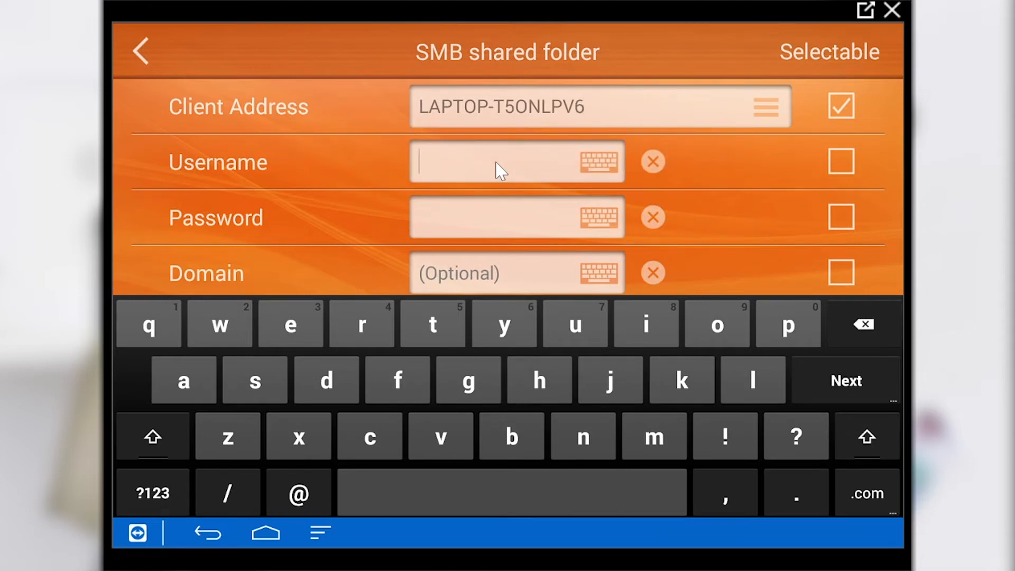
{"action": "type", "text": "Mike"}
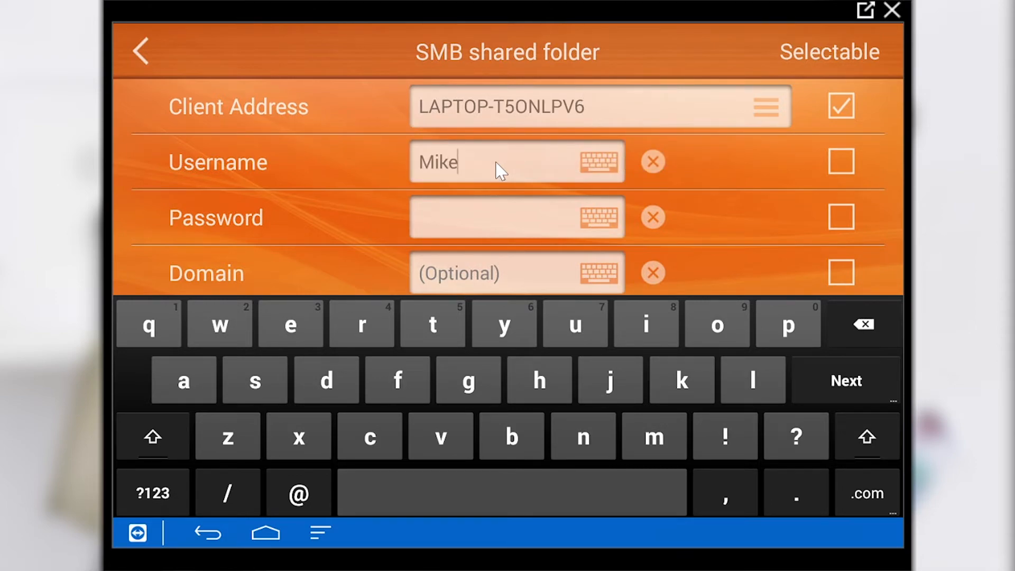
{"action": "left_click", "coordinate": [505, 218]}
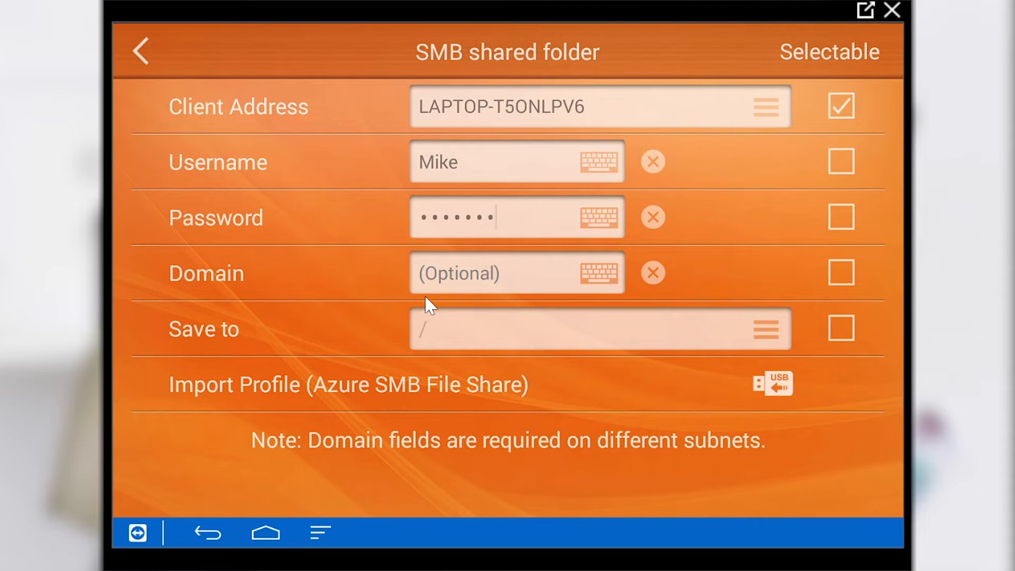
Step: Choose ScanTest as the save-to folder, confirm it, and leave the shared folder settings
{"action": "left_click", "coordinate": [766, 329]}
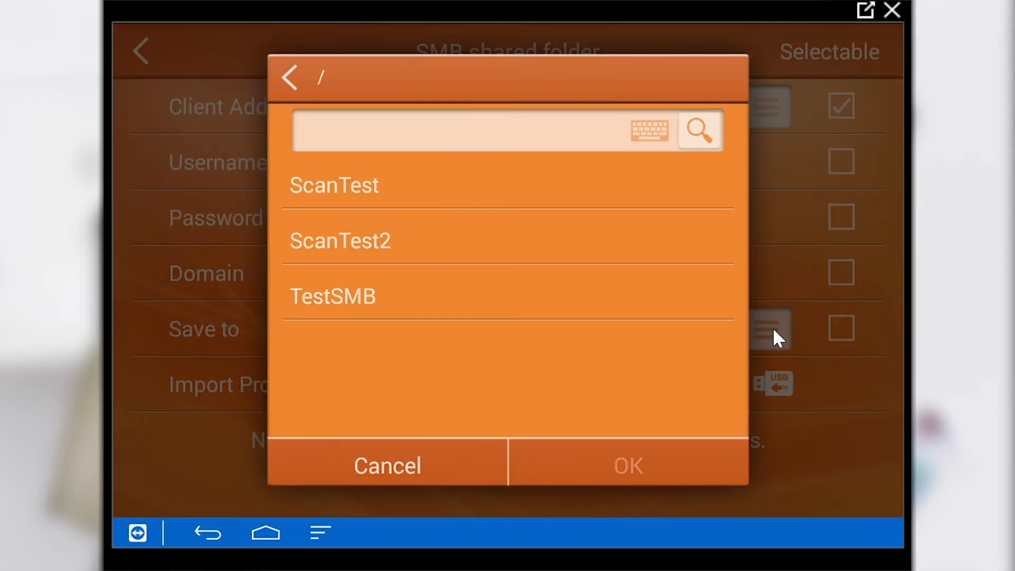
{"action": "left_click", "coordinate": [349, 186]}
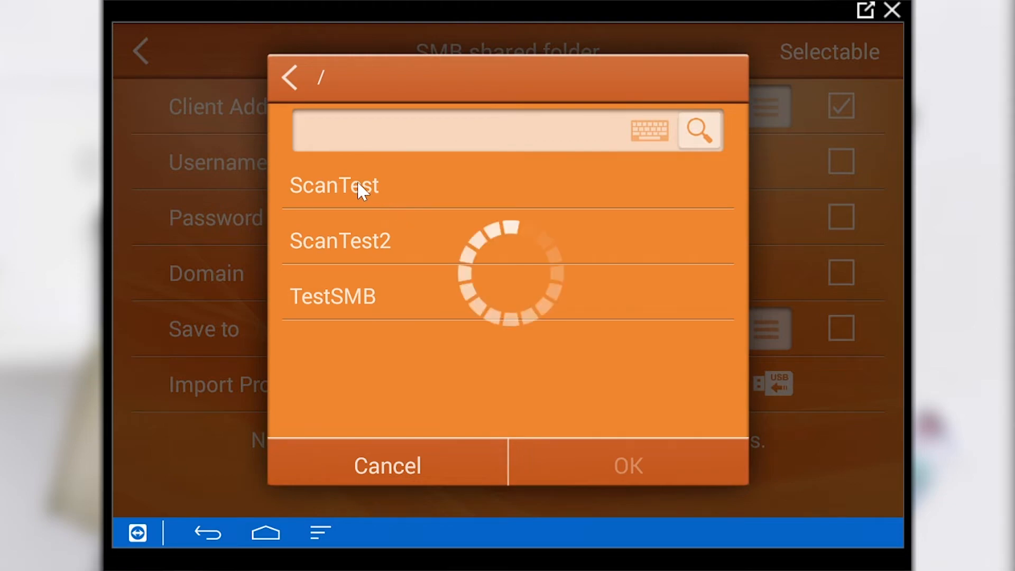
{"action": "left_click", "coordinate": [333, 186]}
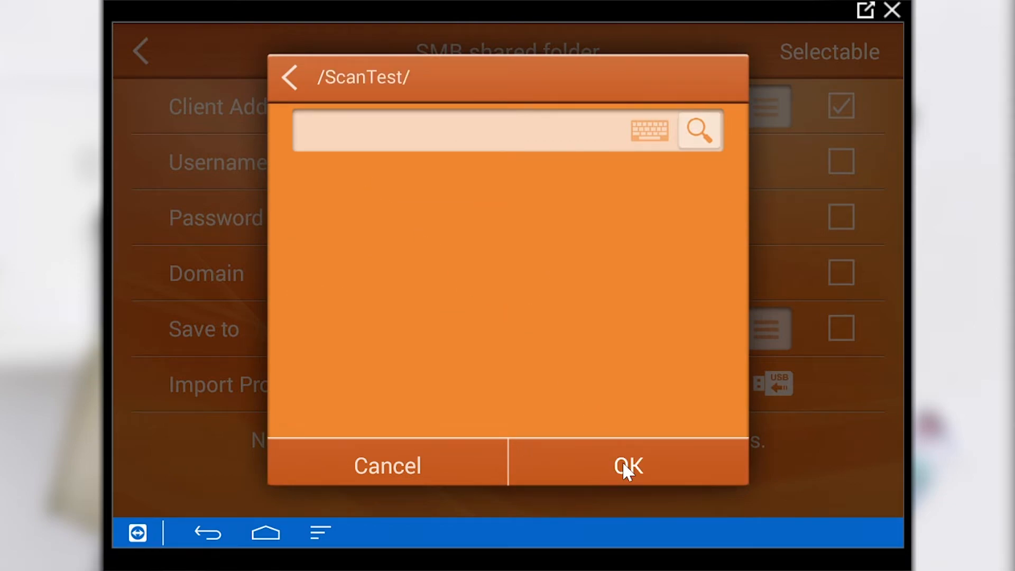
{"action": "left_click", "coordinate": [630, 466]}
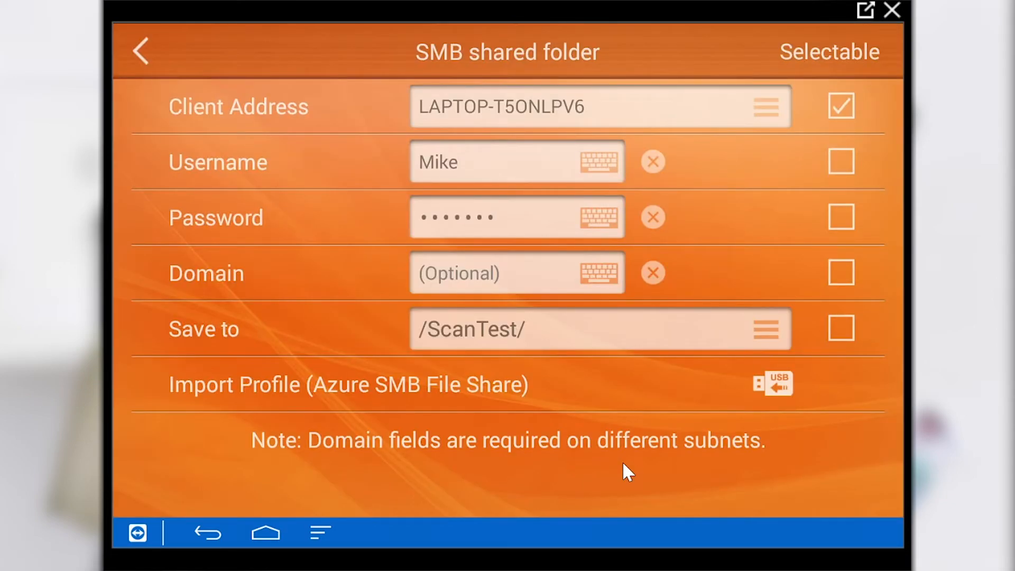
{"action": "left_click", "coordinate": [139, 49]}
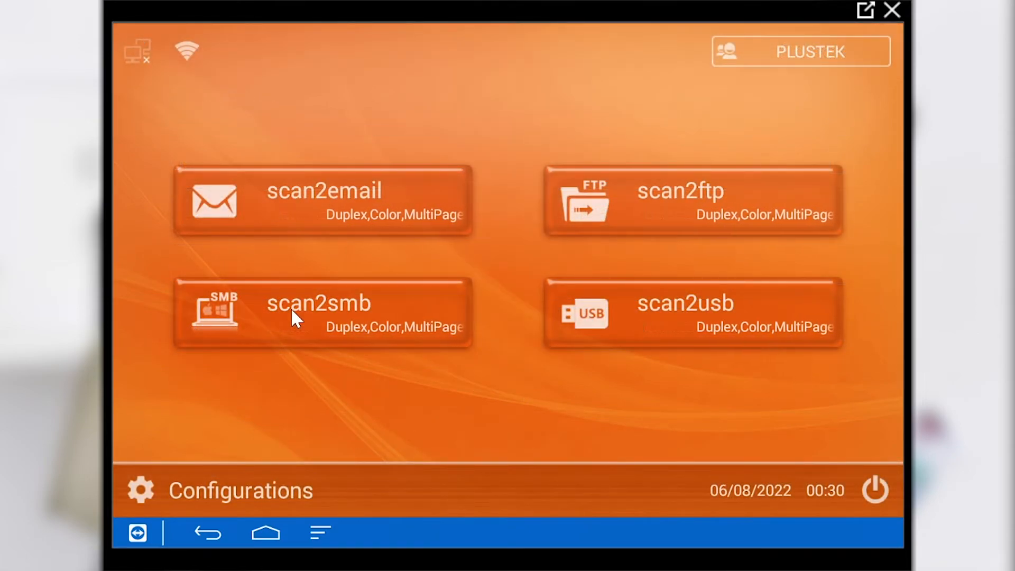
Step: Scan a document with the scan2smb job and exit the Upload Complete screen
{"action": "left_click", "coordinate": [300, 314]}
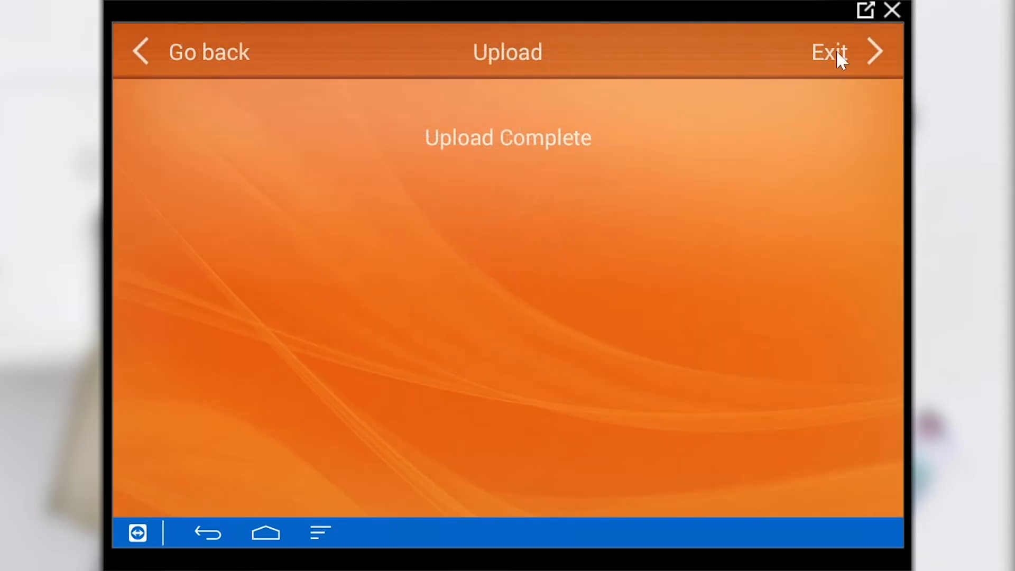
{"action": "left_click", "coordinate": [826, 50]}
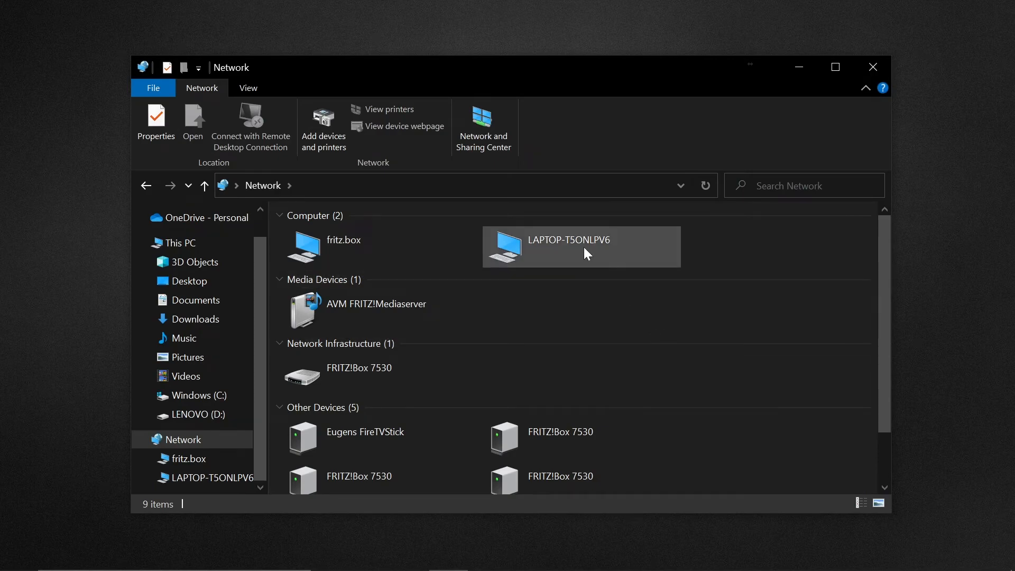
Step: Open LAPTOP-T5ONLPV6's shared folders and open the third scanned PDF in ScanTest
{"action": "double_click", "coordinate": [580, 246]}
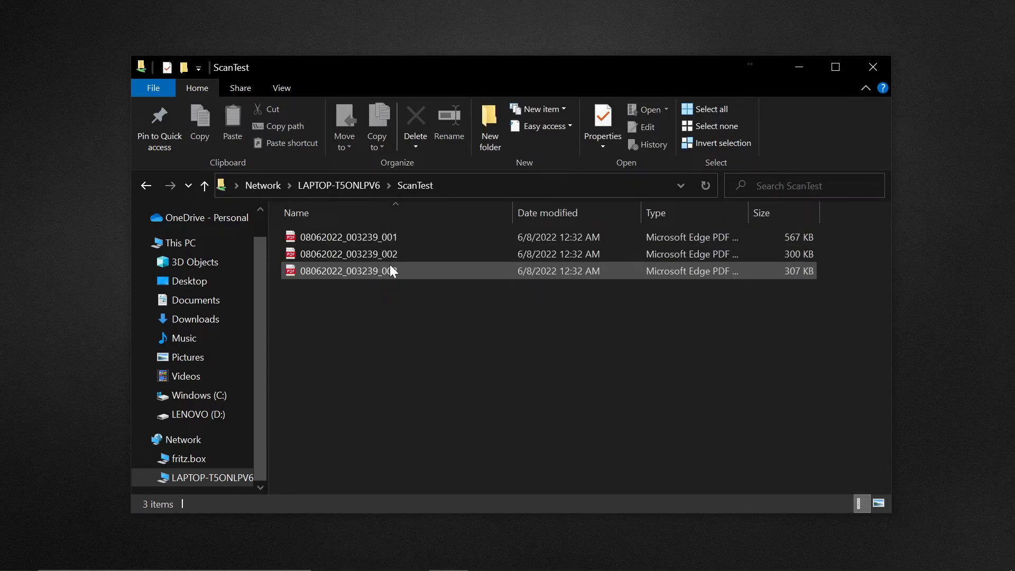
{"action": "double_click", "coordinate": [348, 270]}
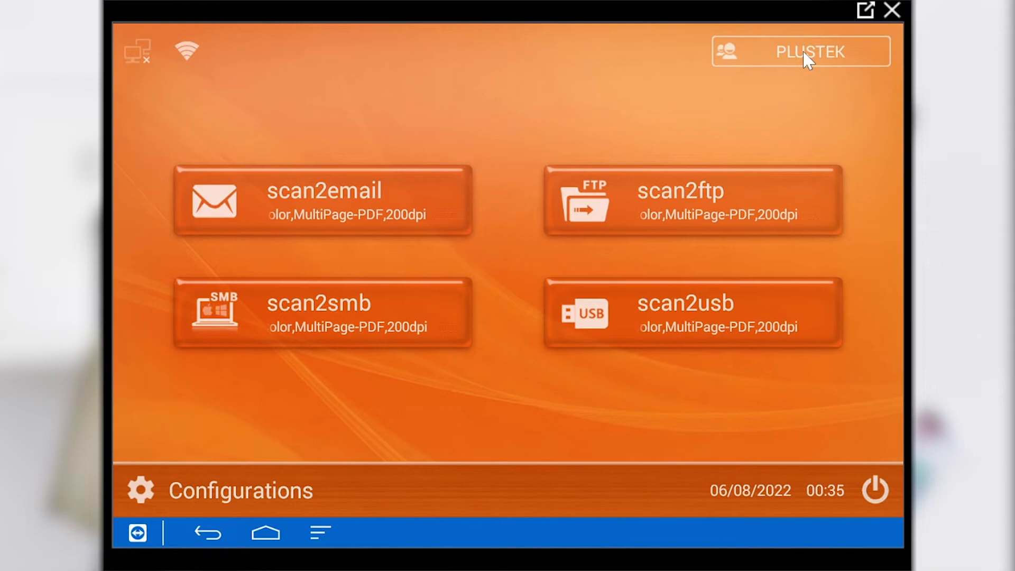
Step: Switch the group or owner from PLUSTEK to TEST
{"action": "left_click", "coordinate": [808, 51]}
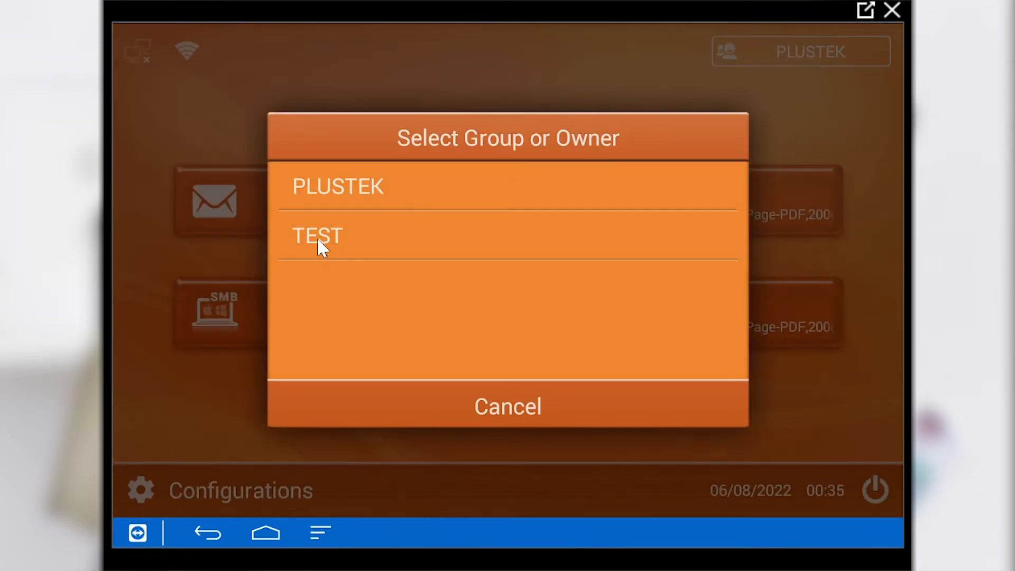
{"action": "left_click", "coordinate": [317, 236]}
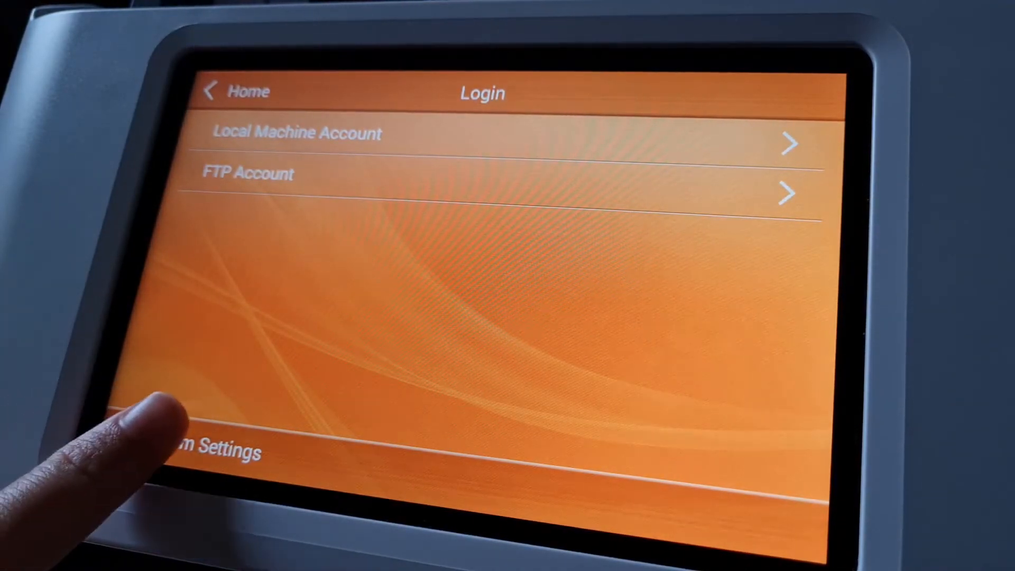
Step: Open System Settings from the Login screen and scroll through its list
{"action": "left_click", "coordinate": [205, 449]}
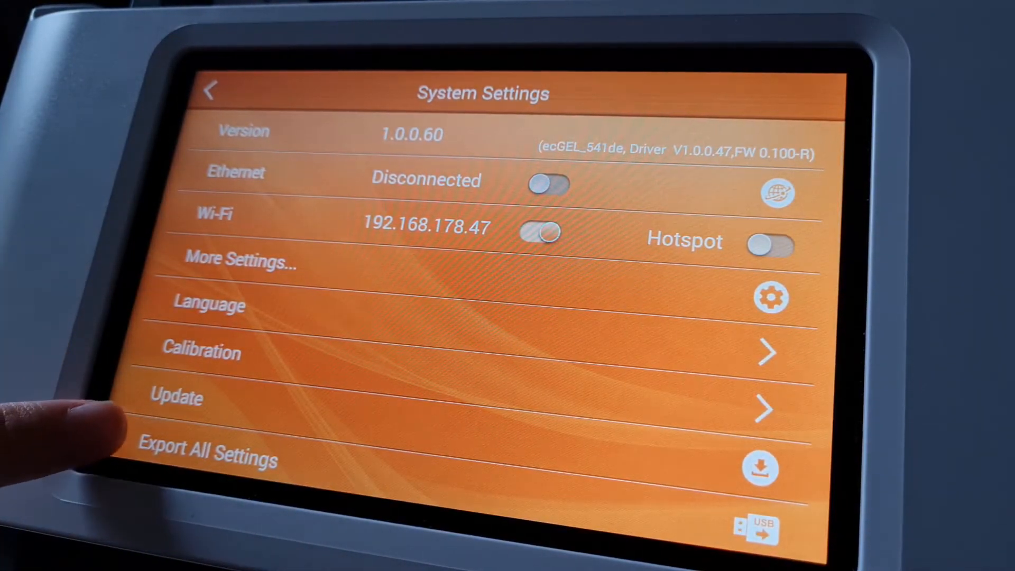
{"action": "scroll", "scroll_direction": "down", "scroll_amount": 3}
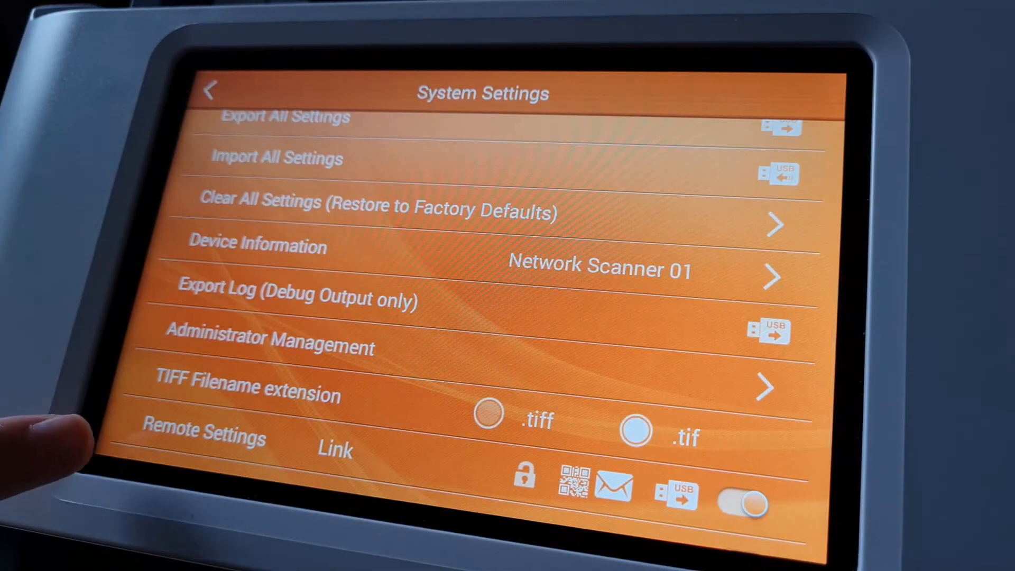
{"action": "scroll", "scroll_direction": "down", "scroll_amount": 3}
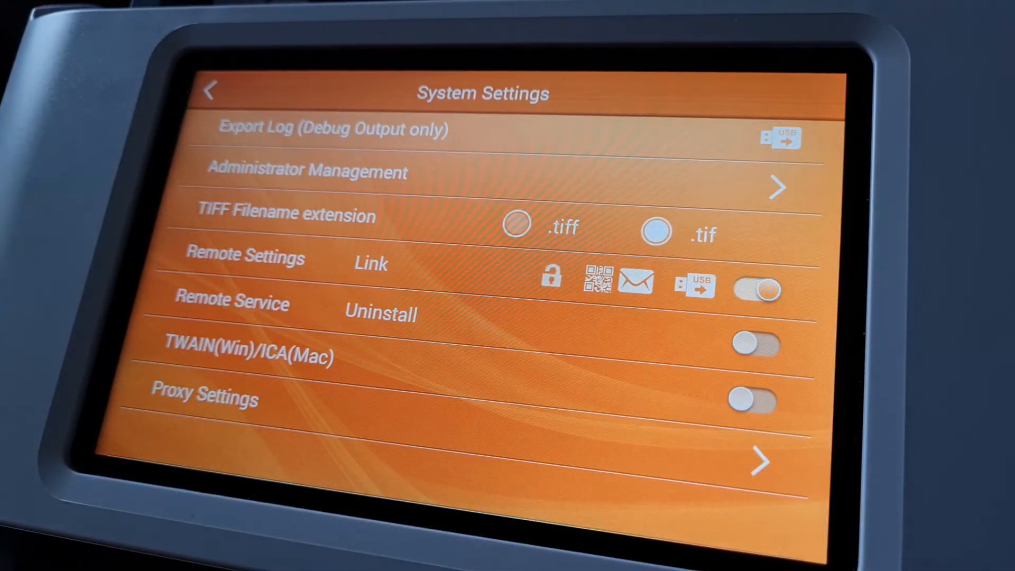